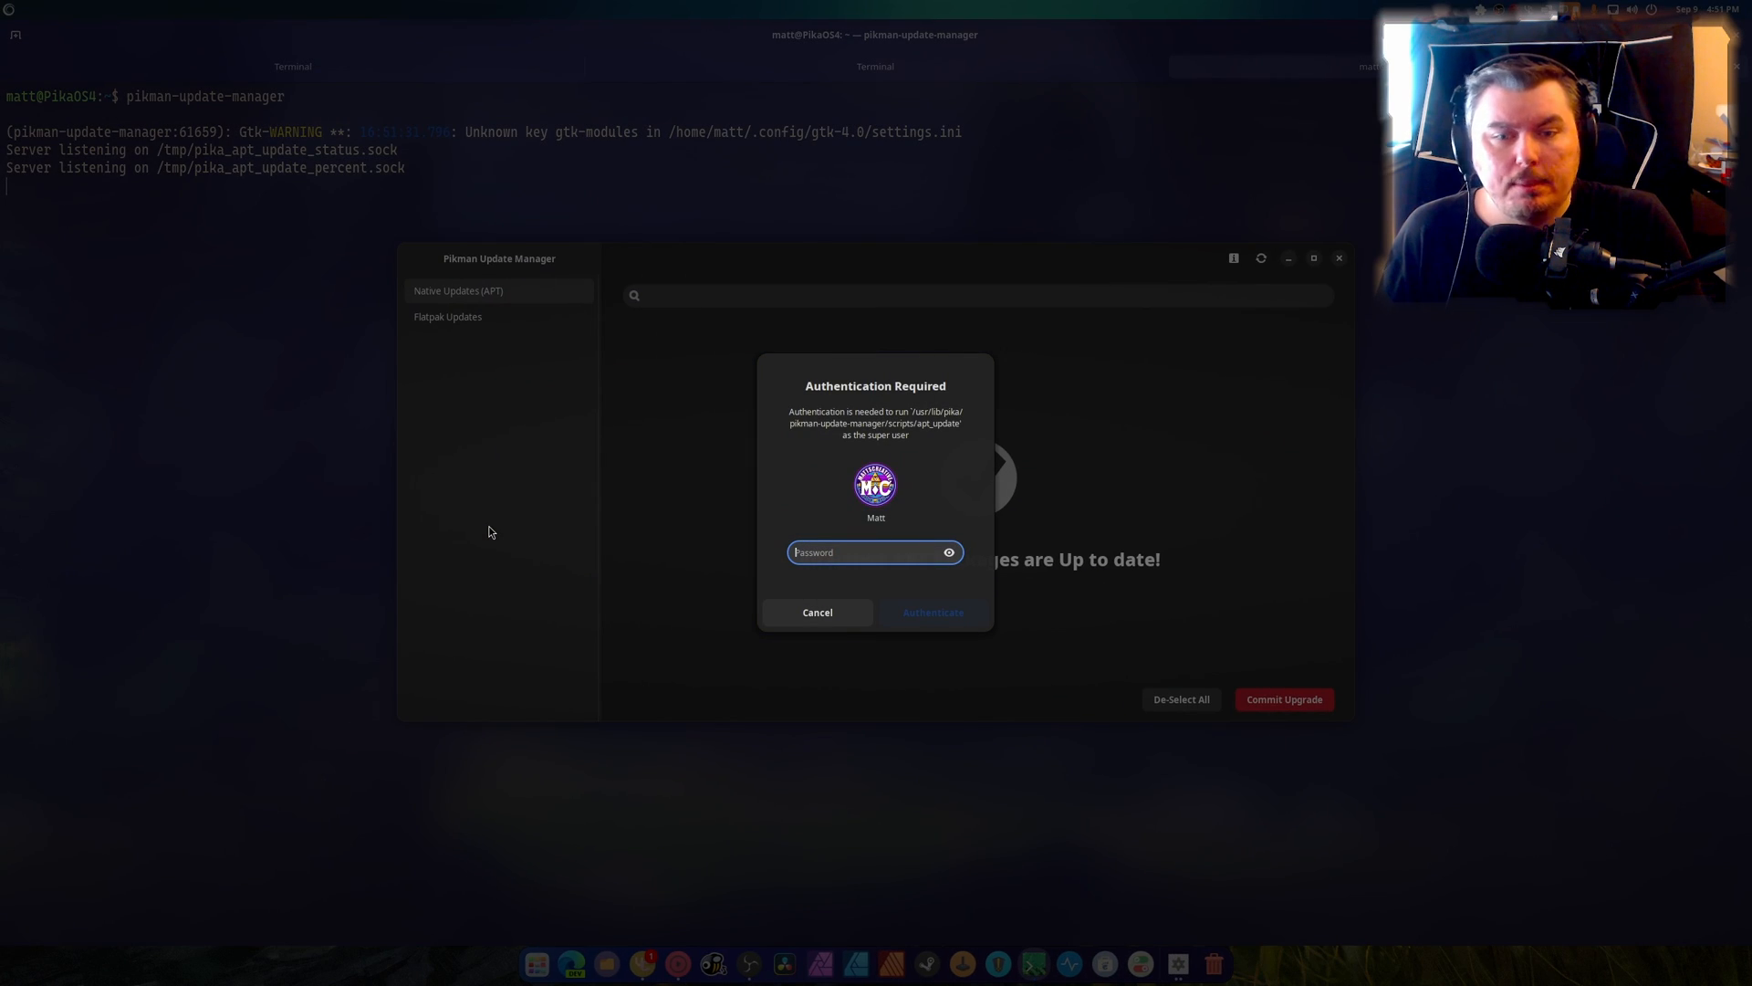
# - Authenticate the package-list refresh and look through the pending Native Updates (APT) entries
pyautogui.click(930, 611)
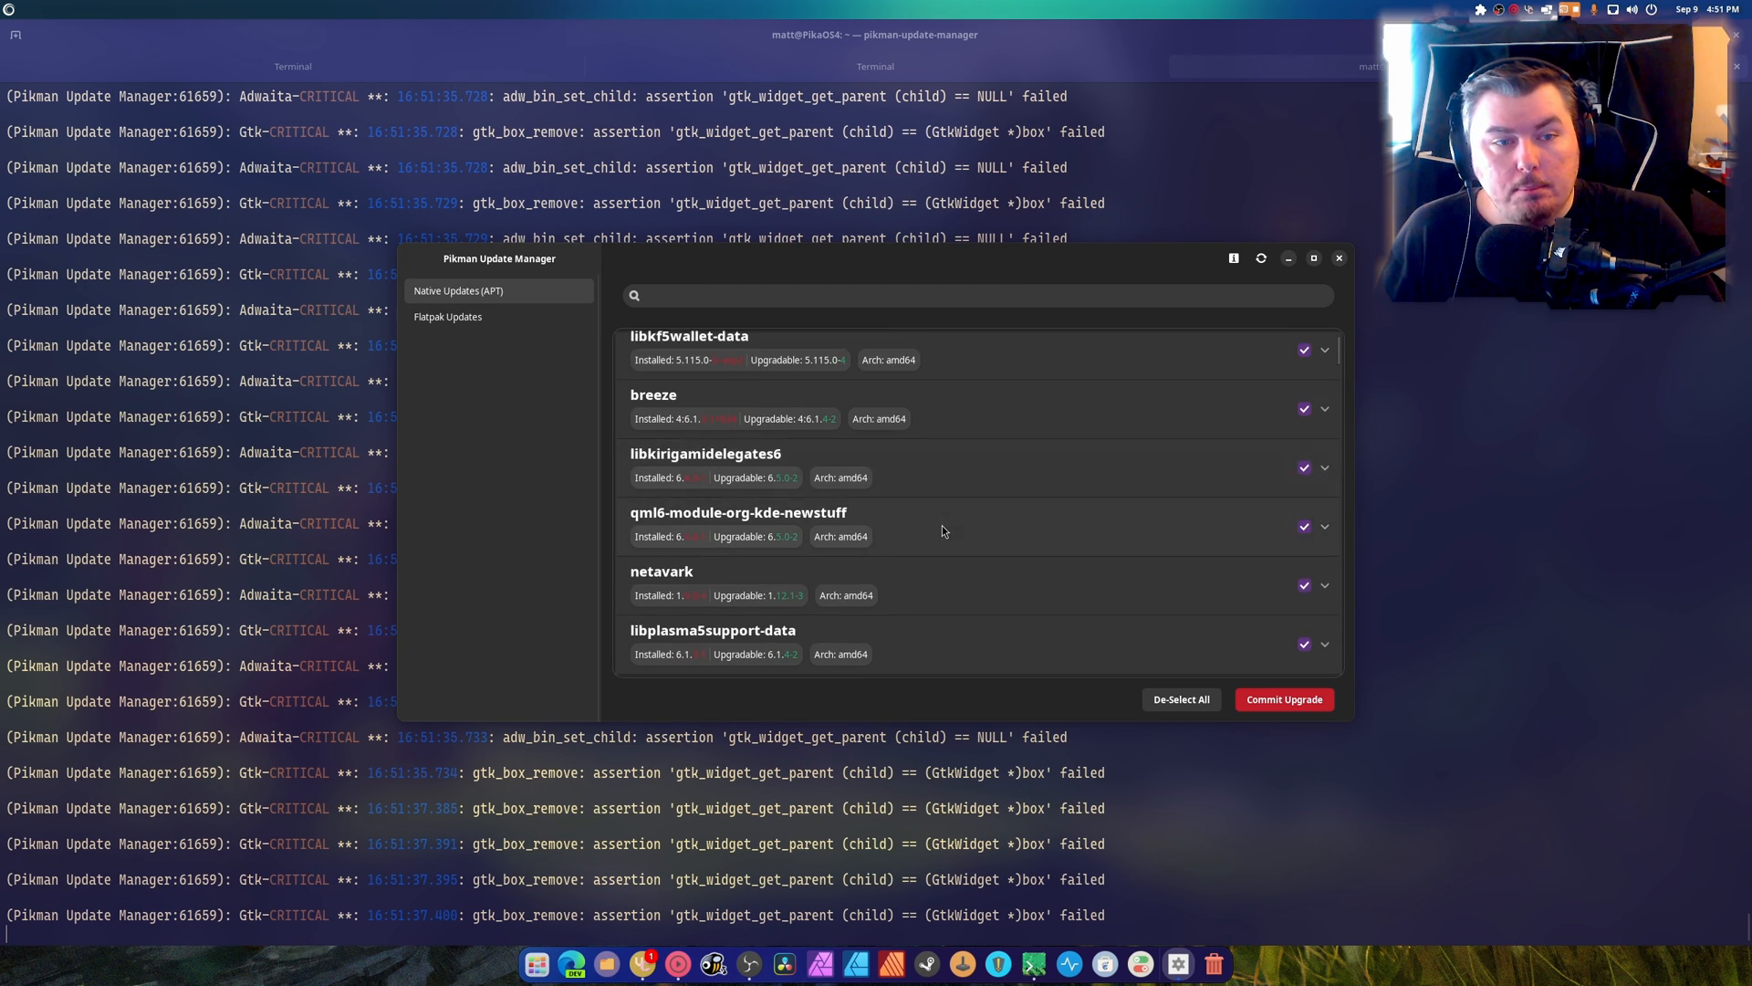
pyautogui.scroll(-3)
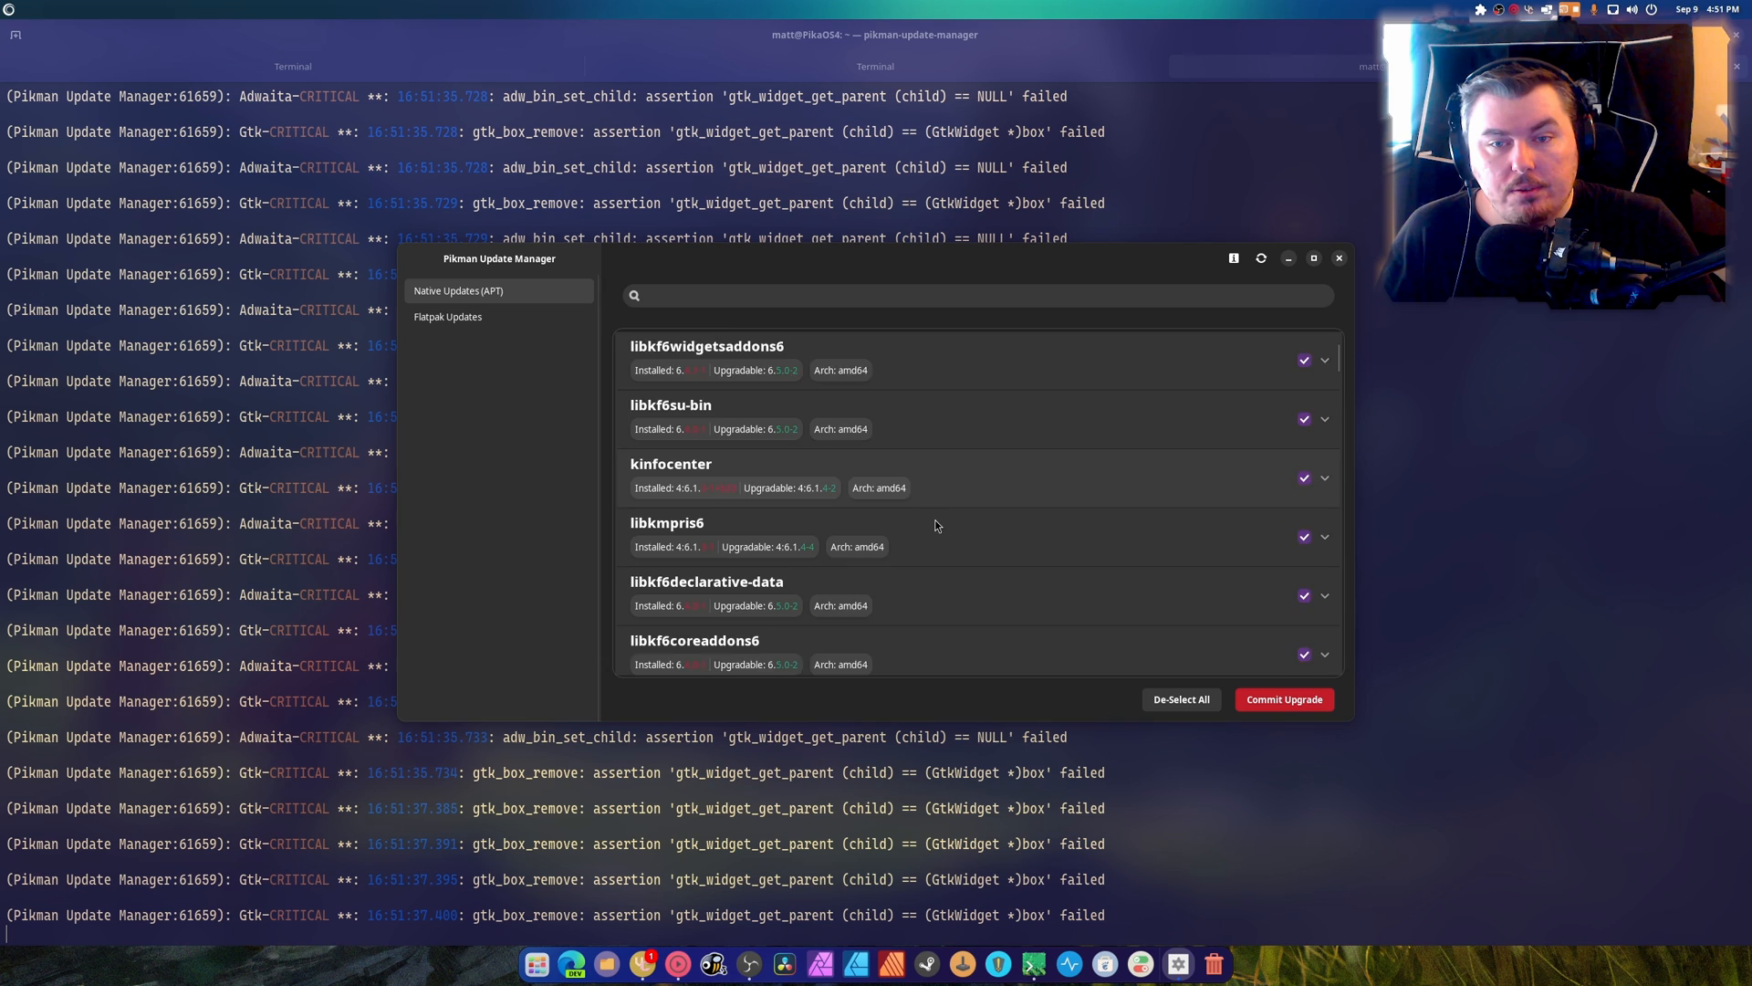
pyautogui.scroll(-3)
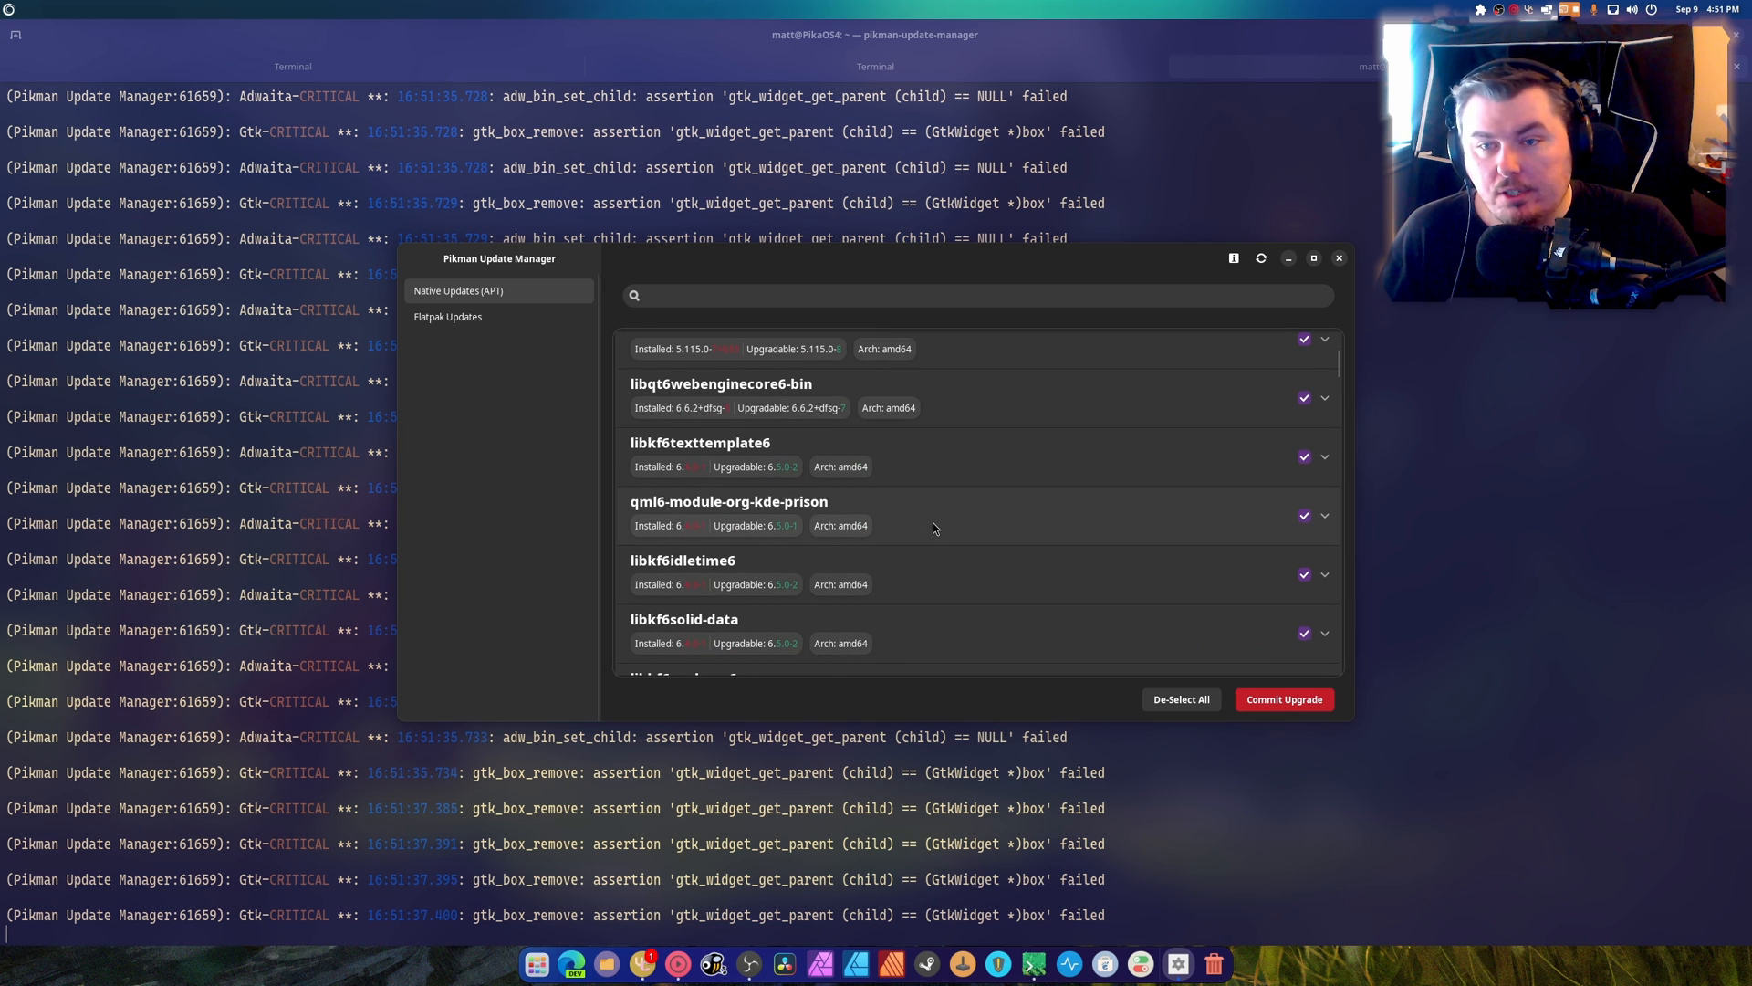
pyautogui.click(447, 316)
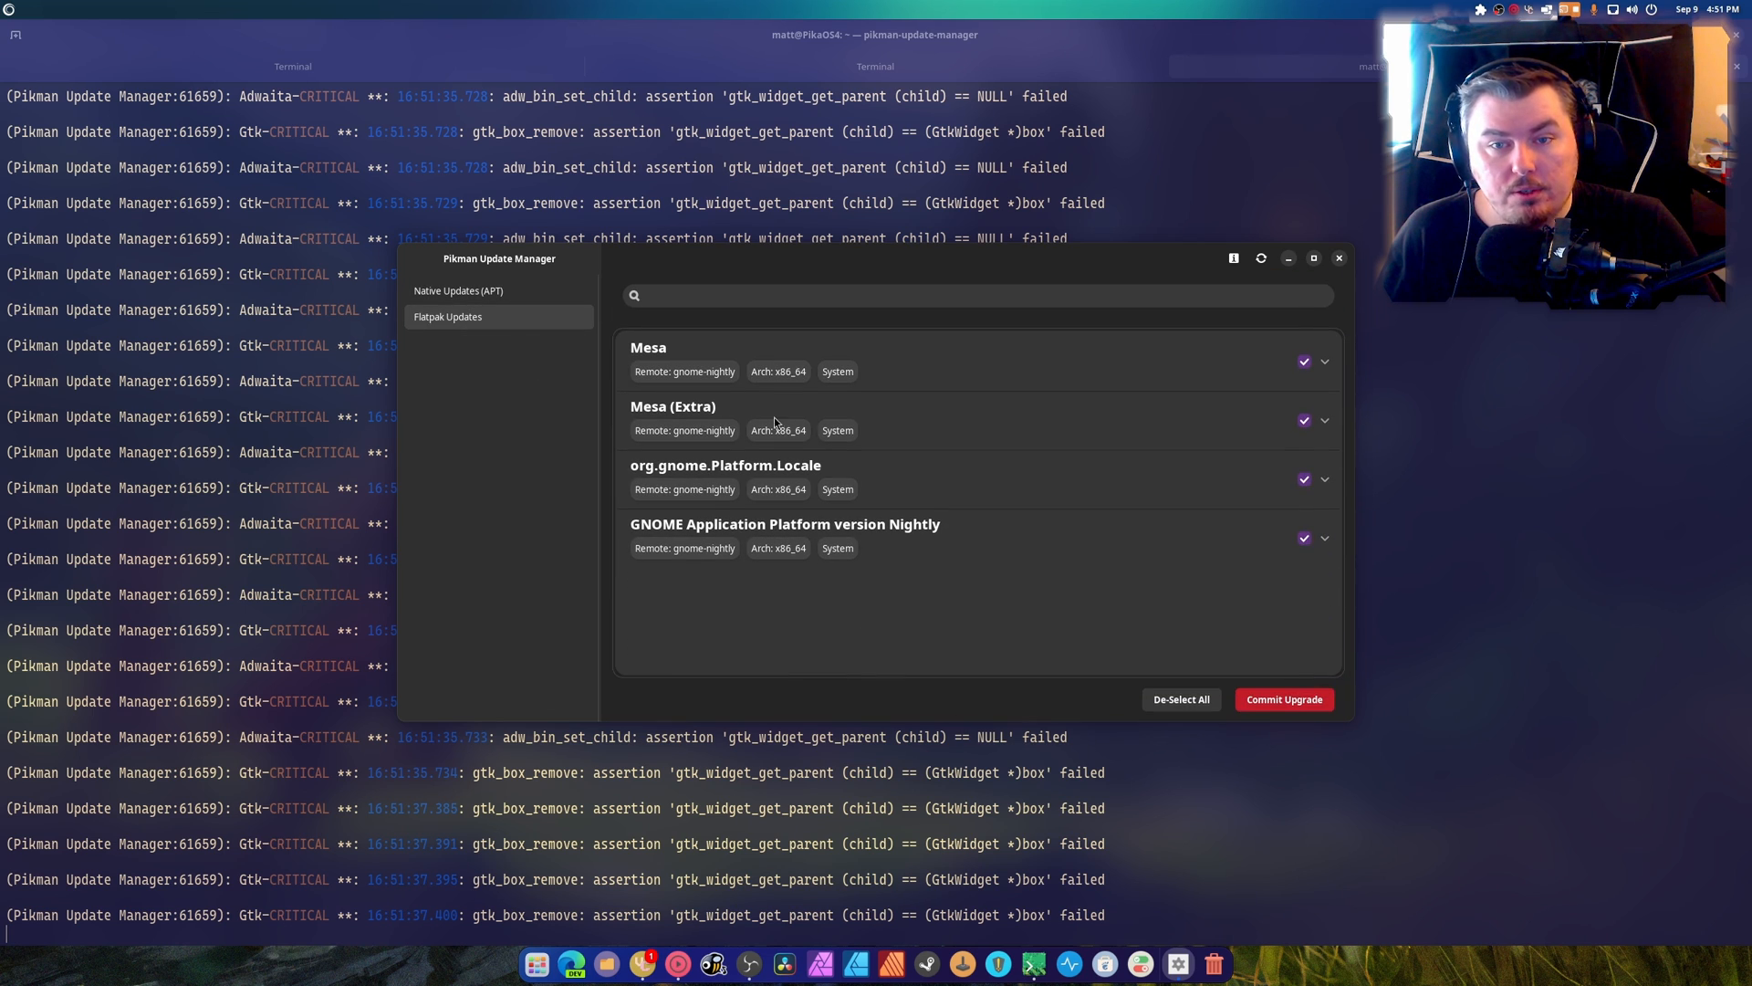
pyautogui.moveTo(670, 489)
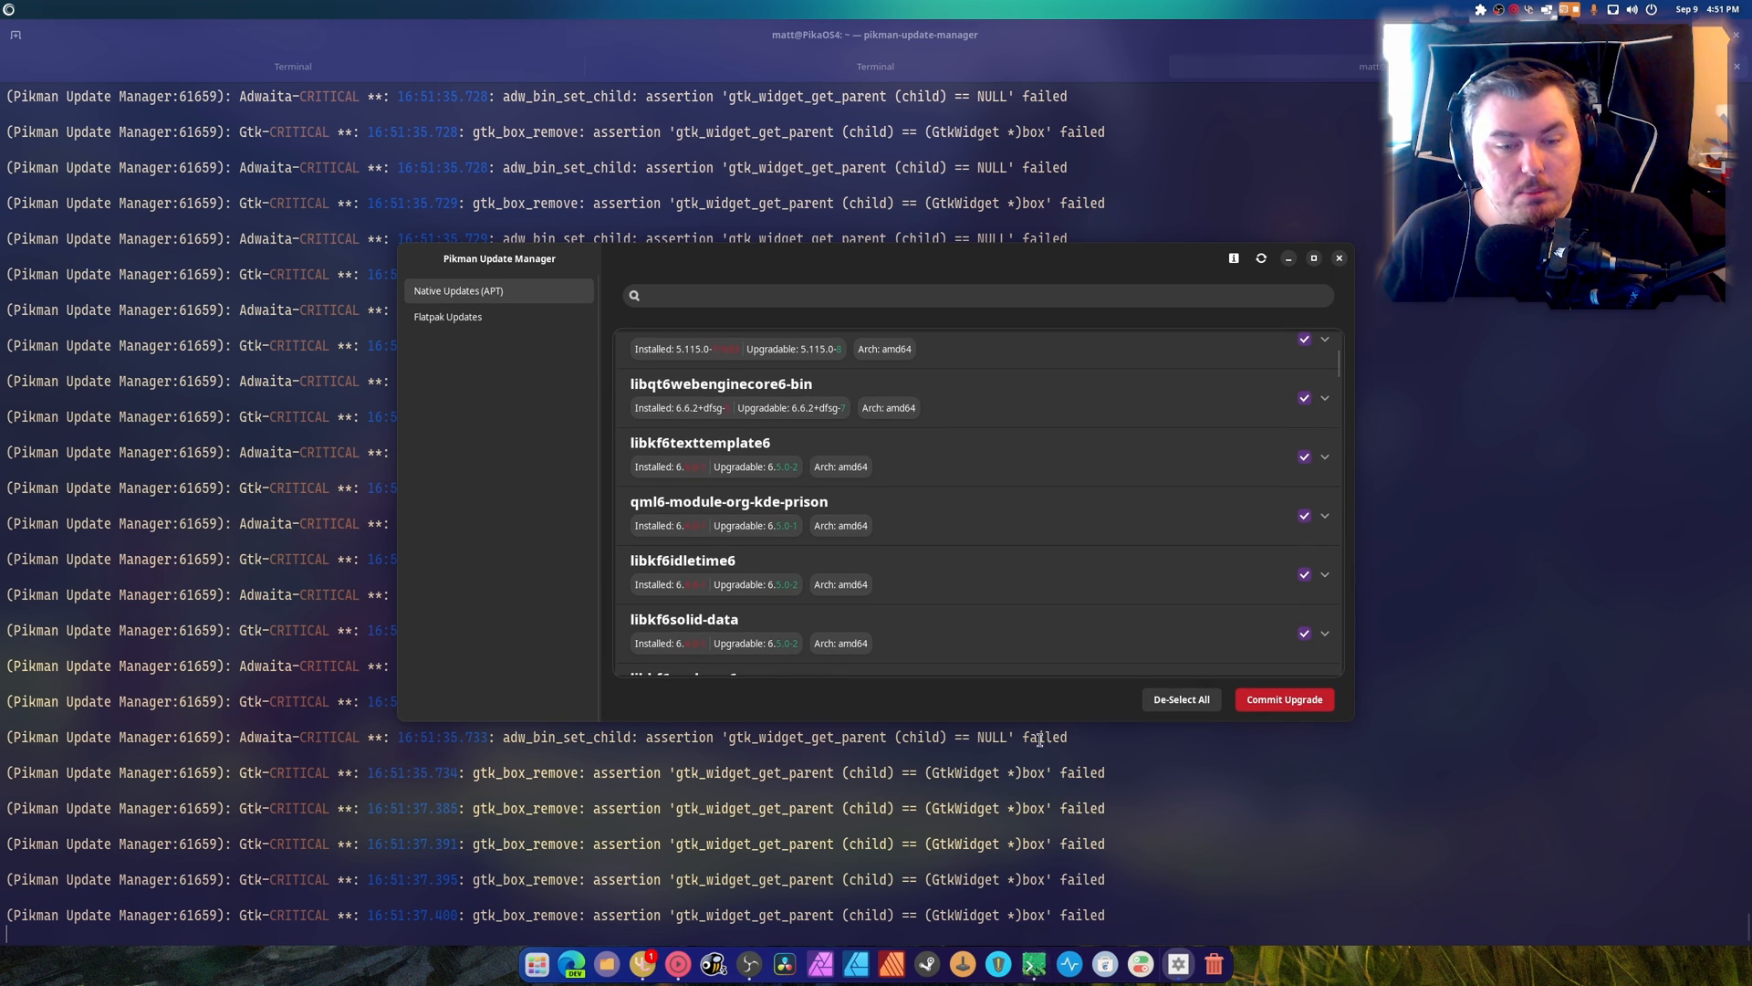
pyautogui.scroll(-3)
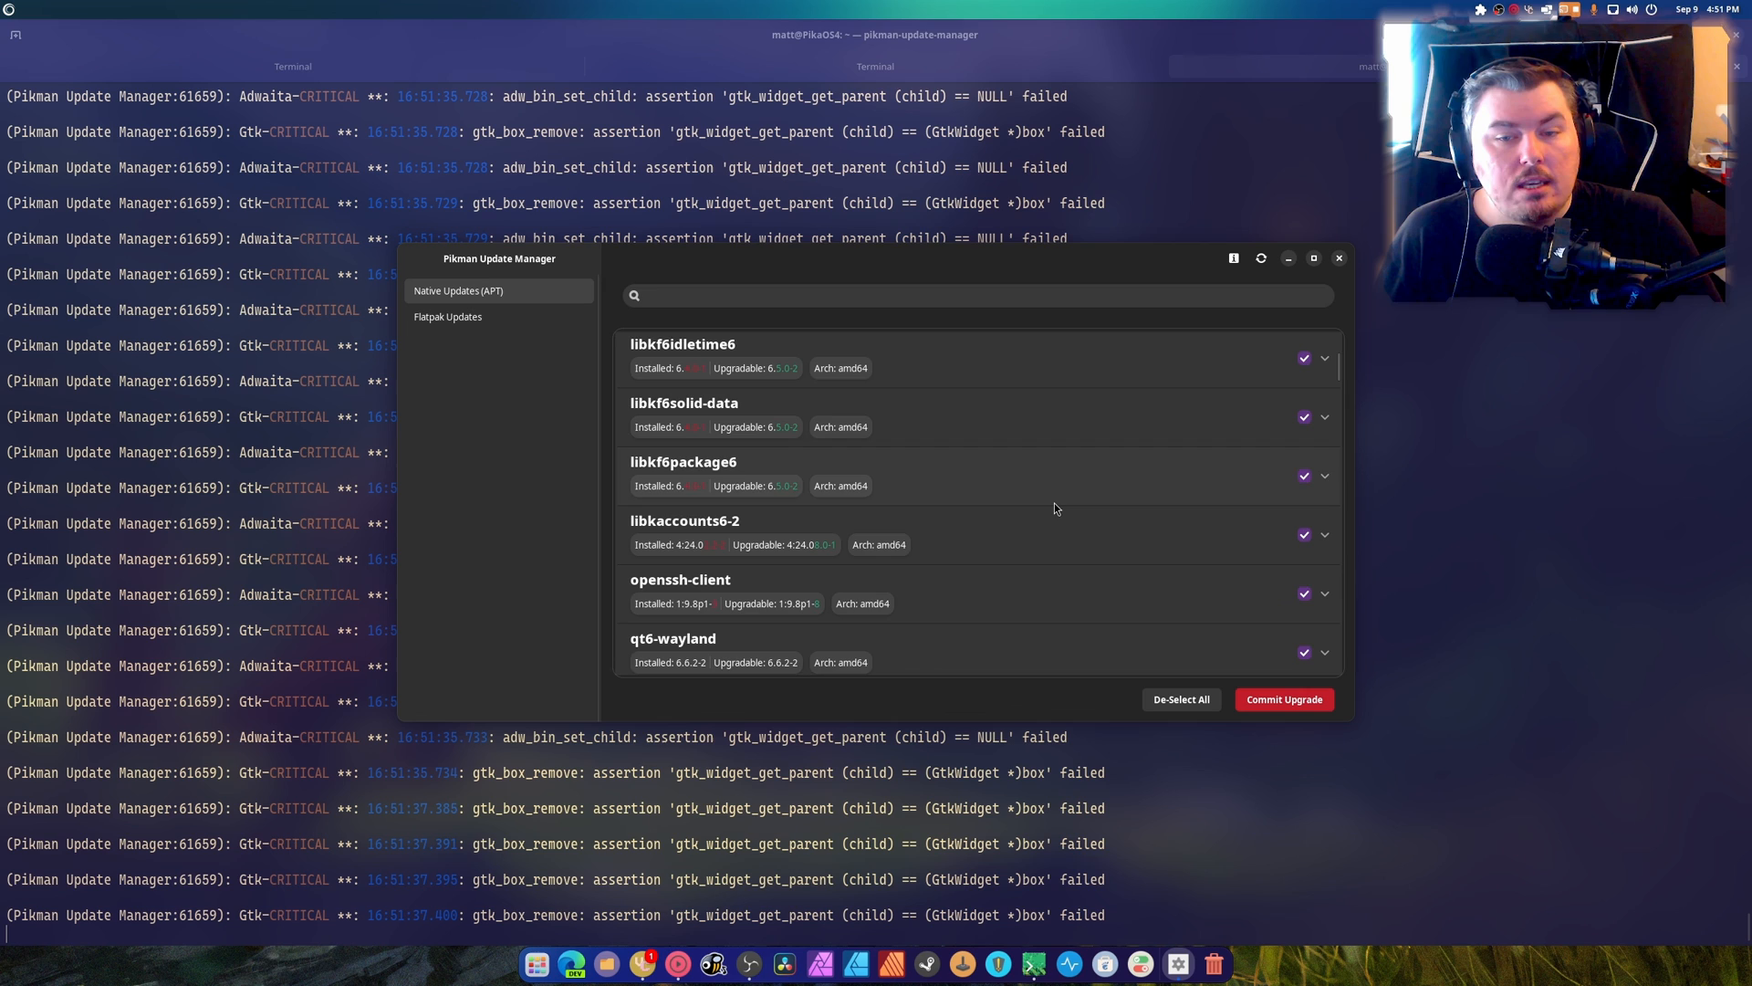
pyautogui.scroll(-3)
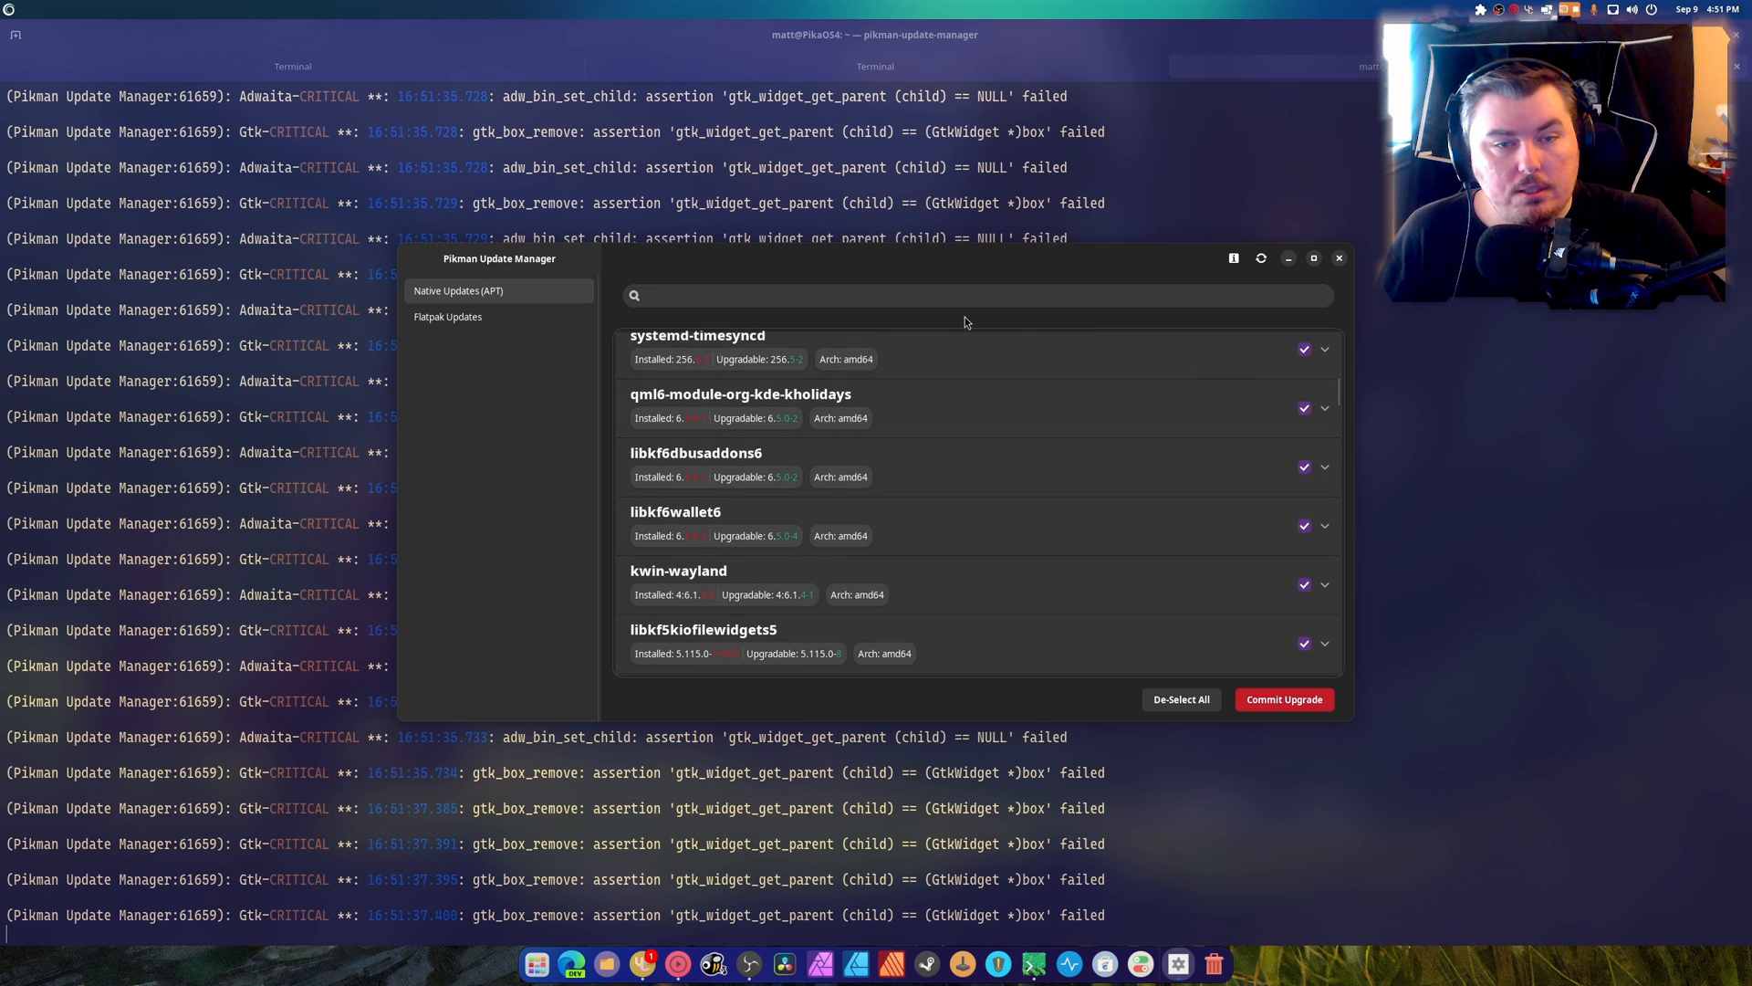
pyautogui.write('kern')
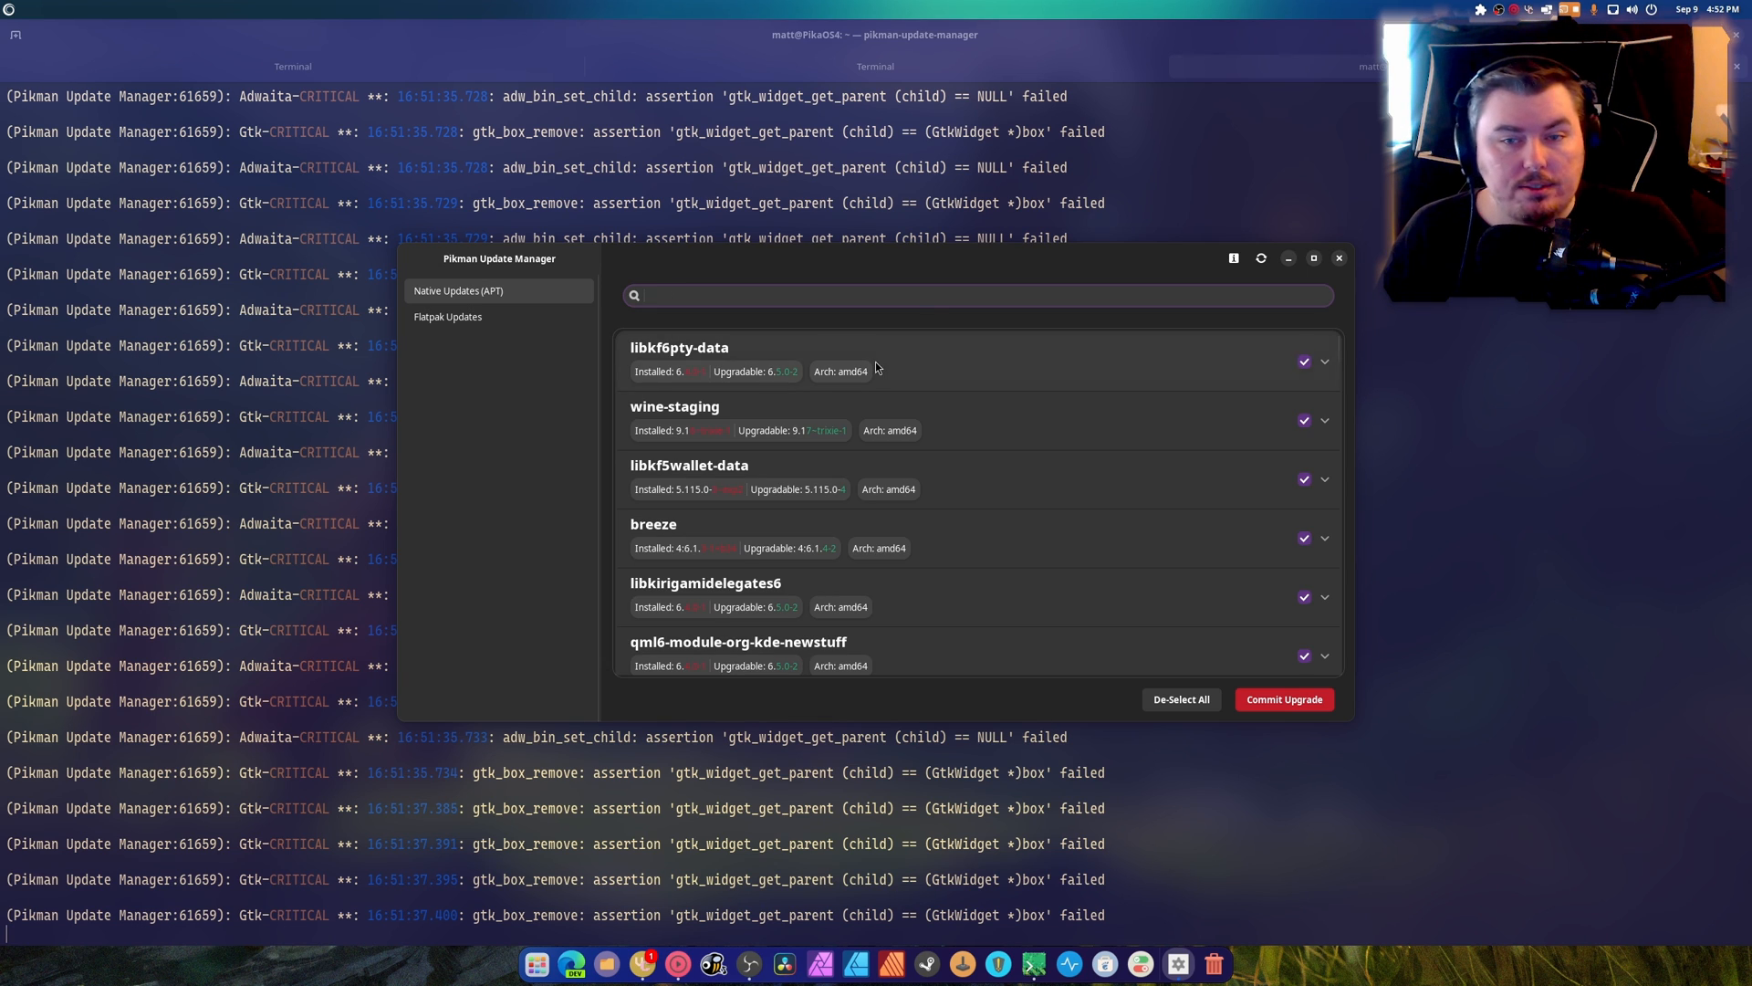
pyautogui.scroll(-3)
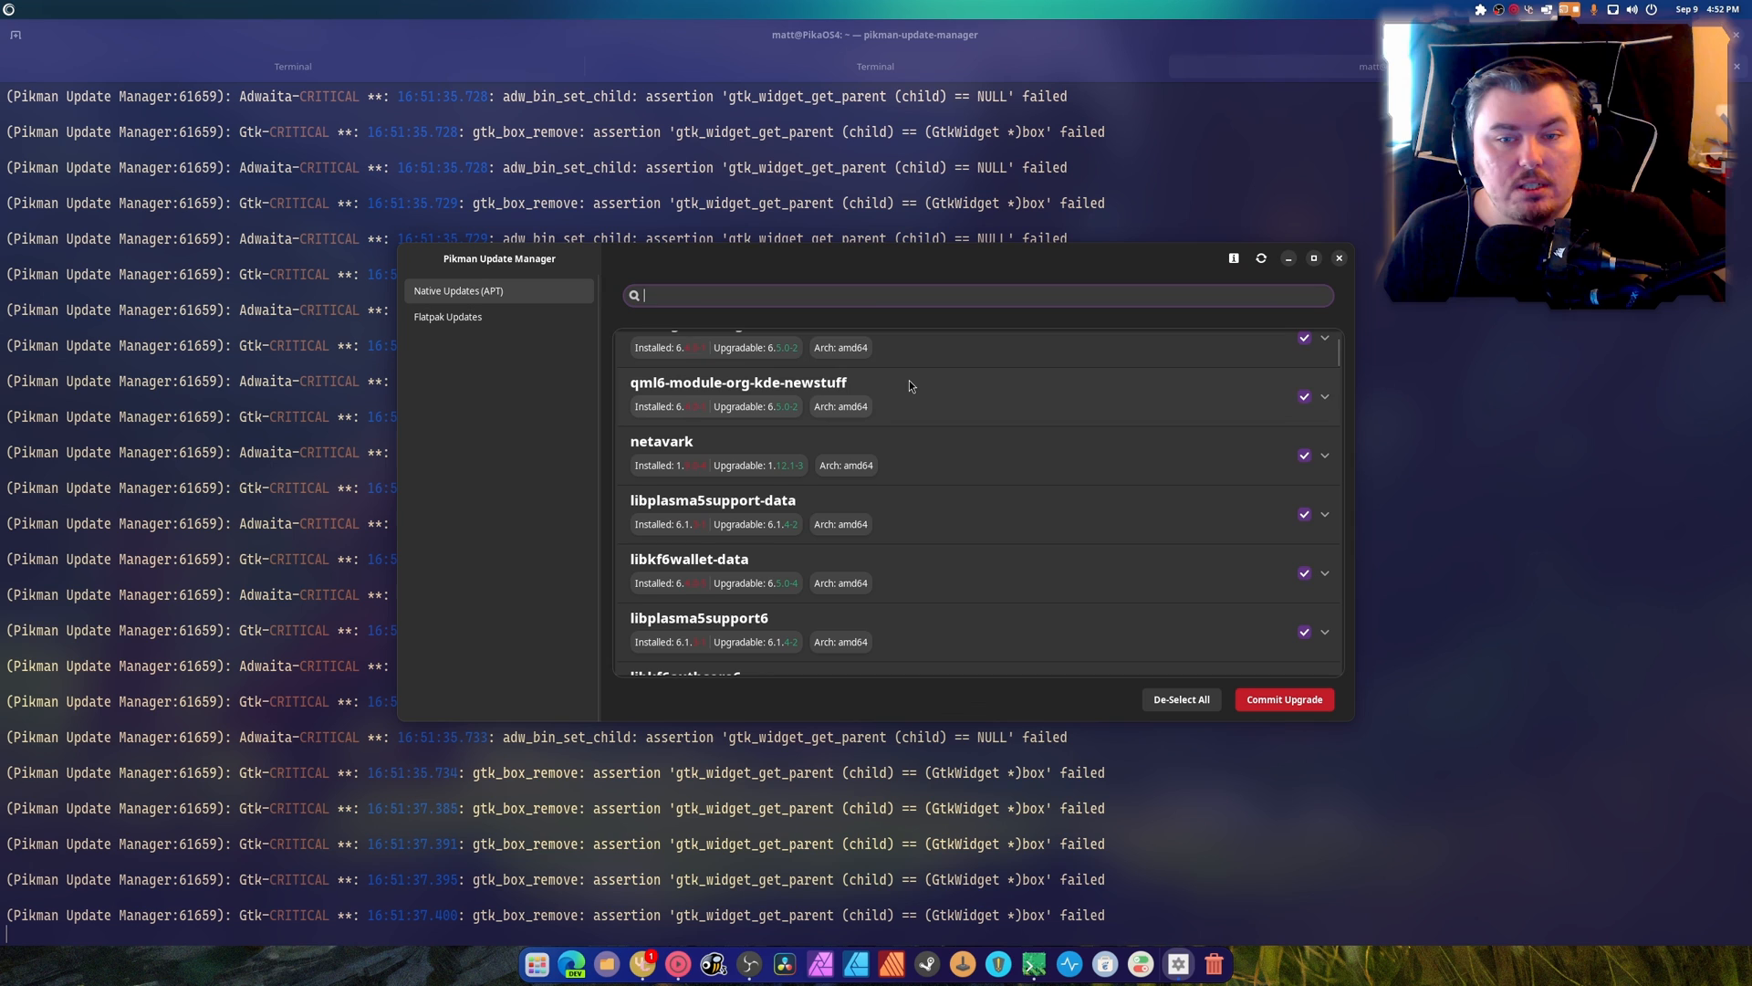
pyautogui.scroll(-3)
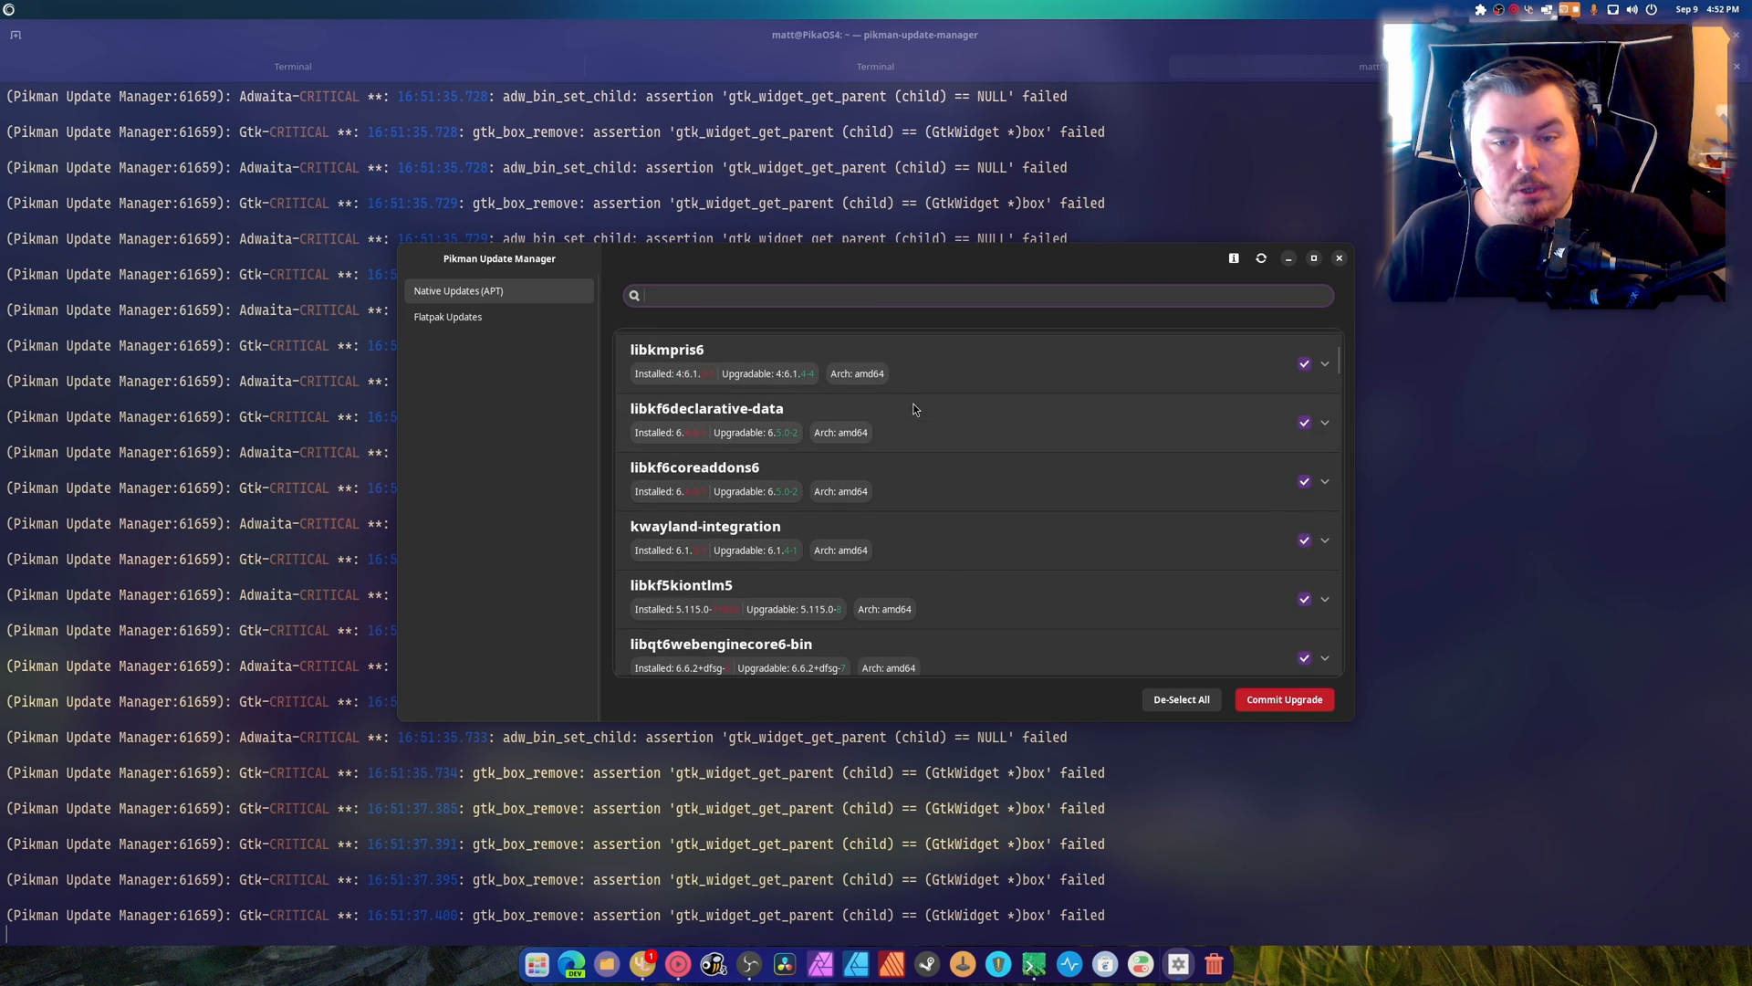
pyautogui.scroll(-3)
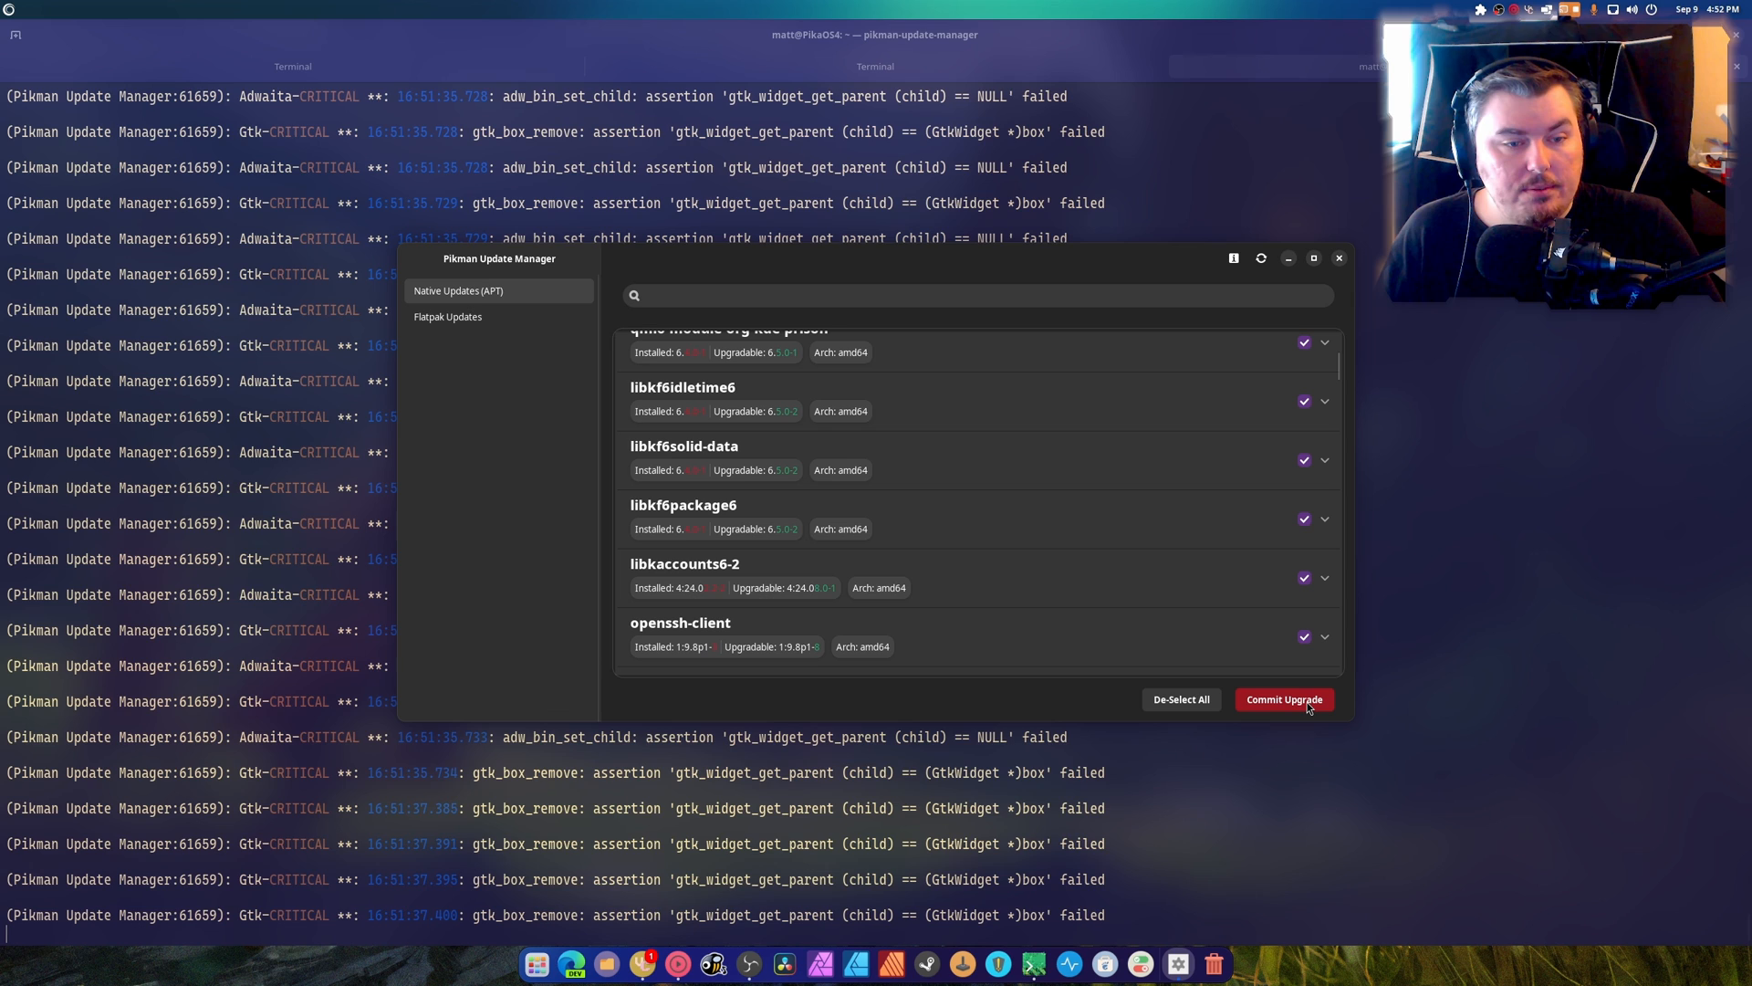
# - Commit the upgrade of 371 packages plus 12 new installs, accept the review and authenticate it
pyautogui.click(1283, 699)
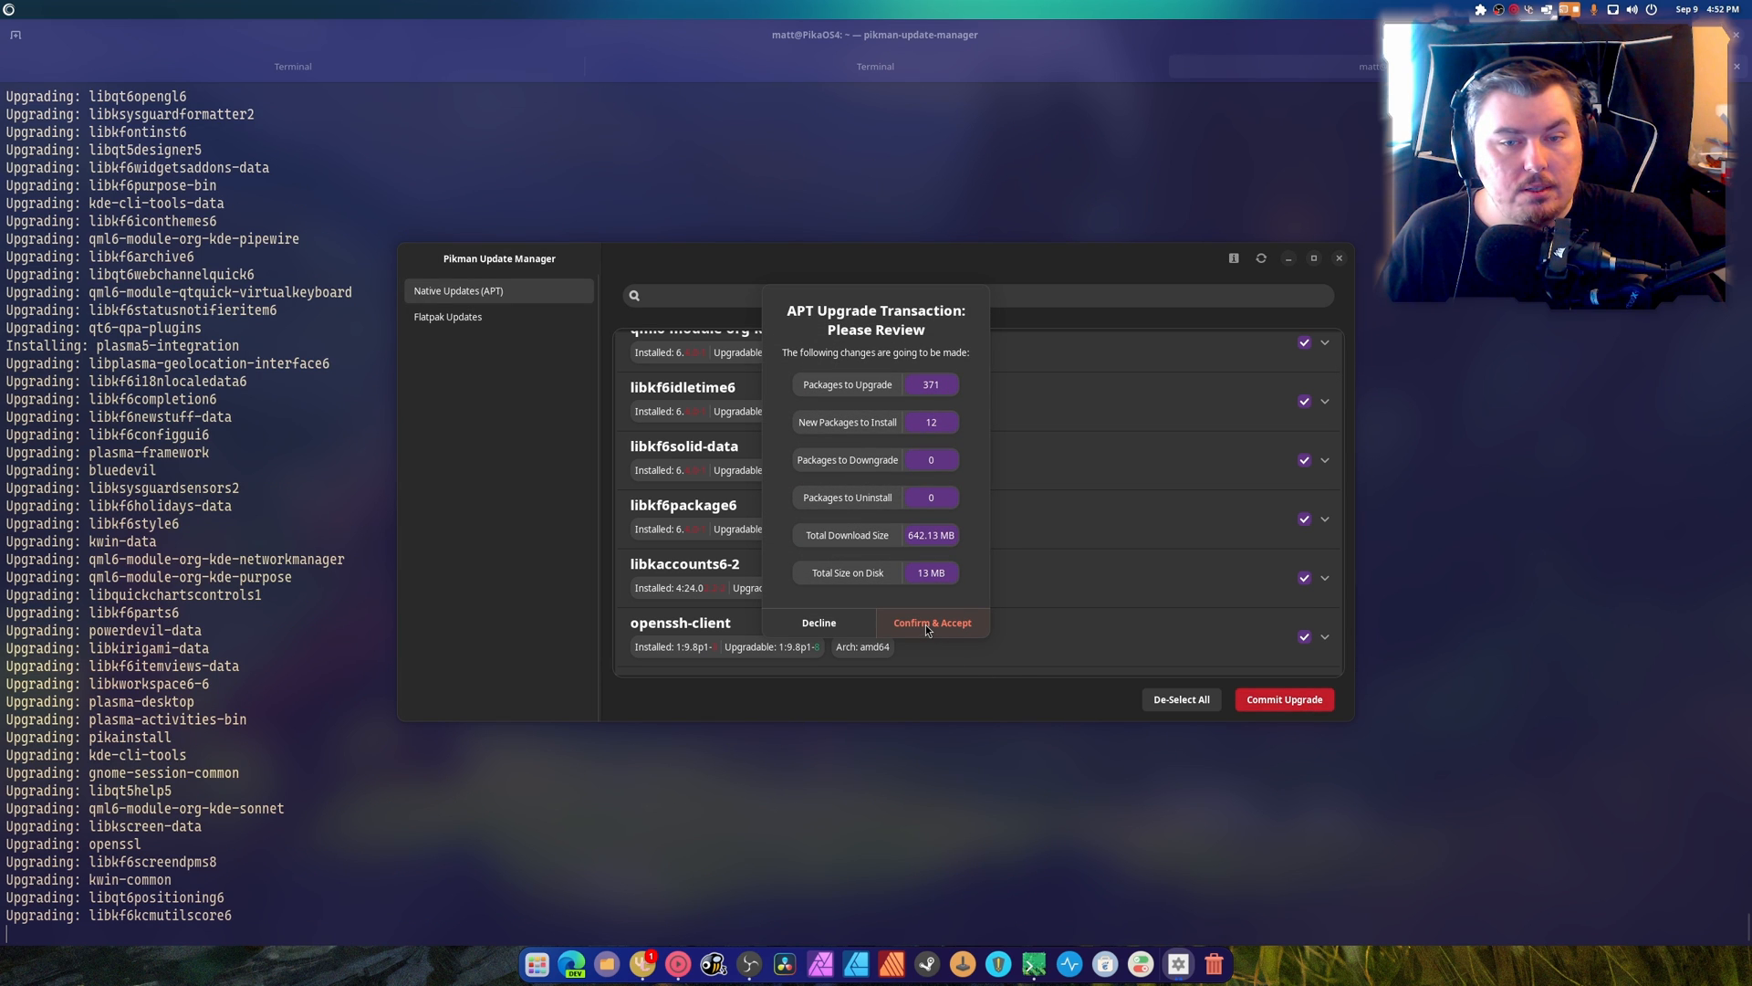
pyautogui.click(931, 623)
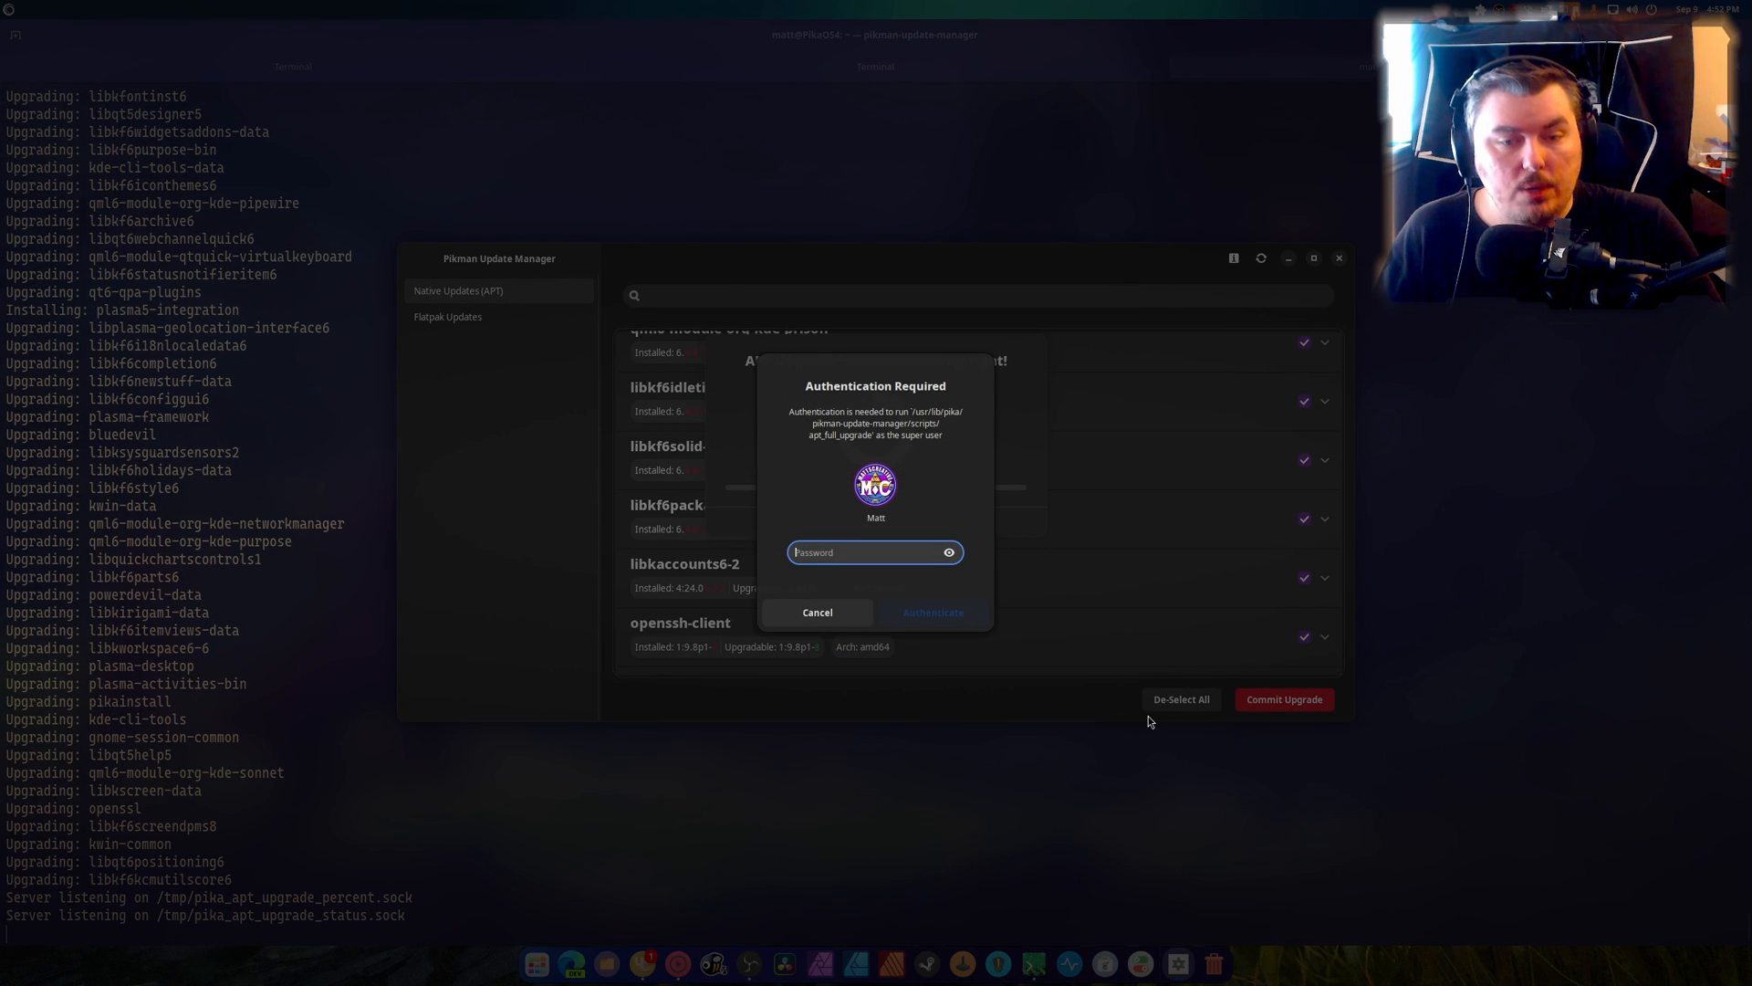
pyautogui.click(931, 612)
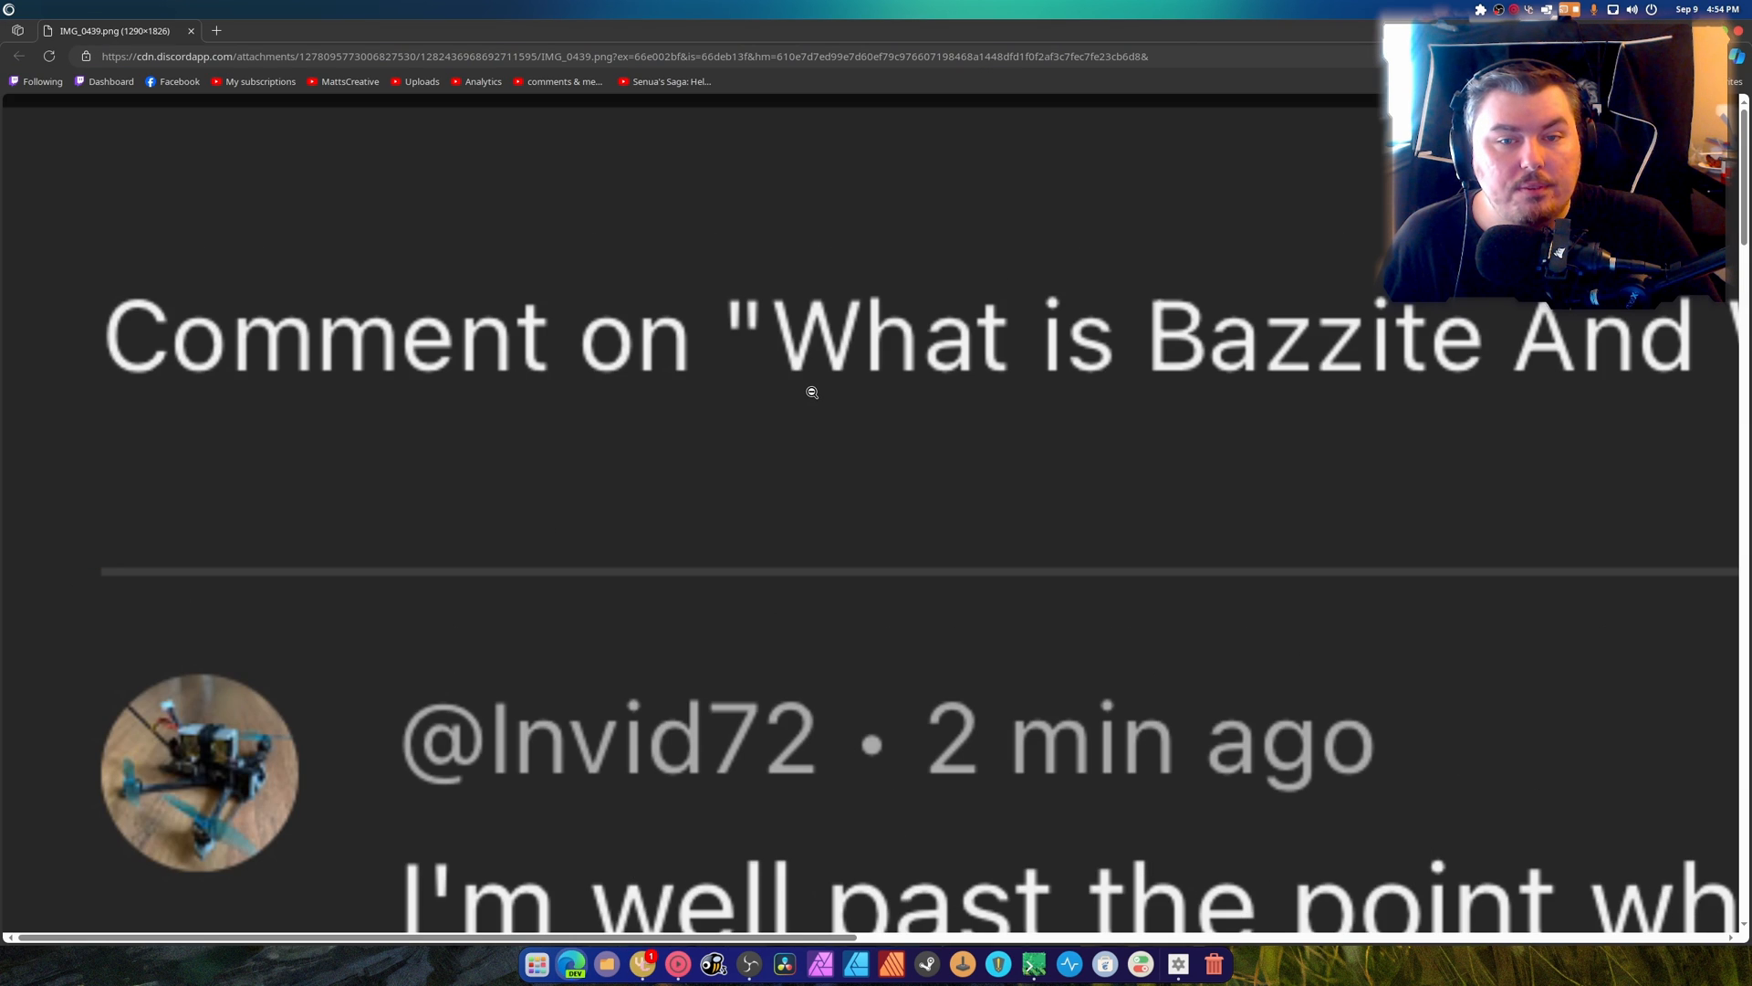
# - Fit the Bazzite comment screenshot to the window and read the creator's reply below it
pyautogui.click(1735, 42)
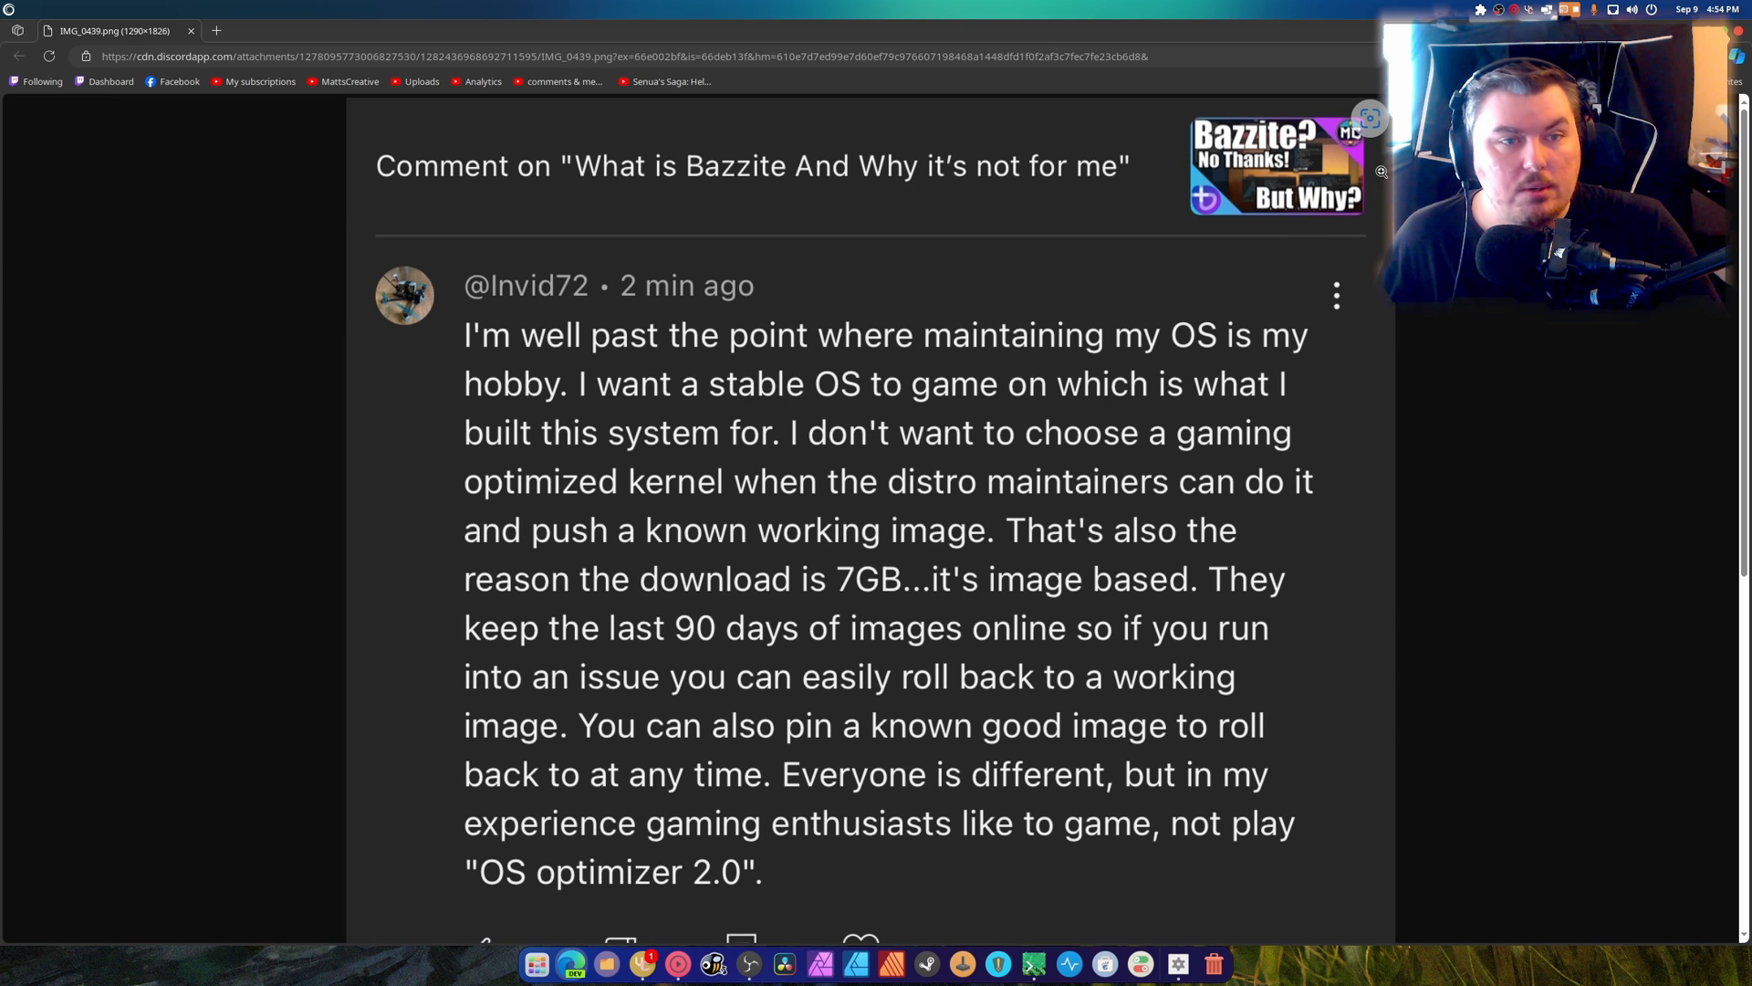
pyautogui.moveTo(1515, 458)
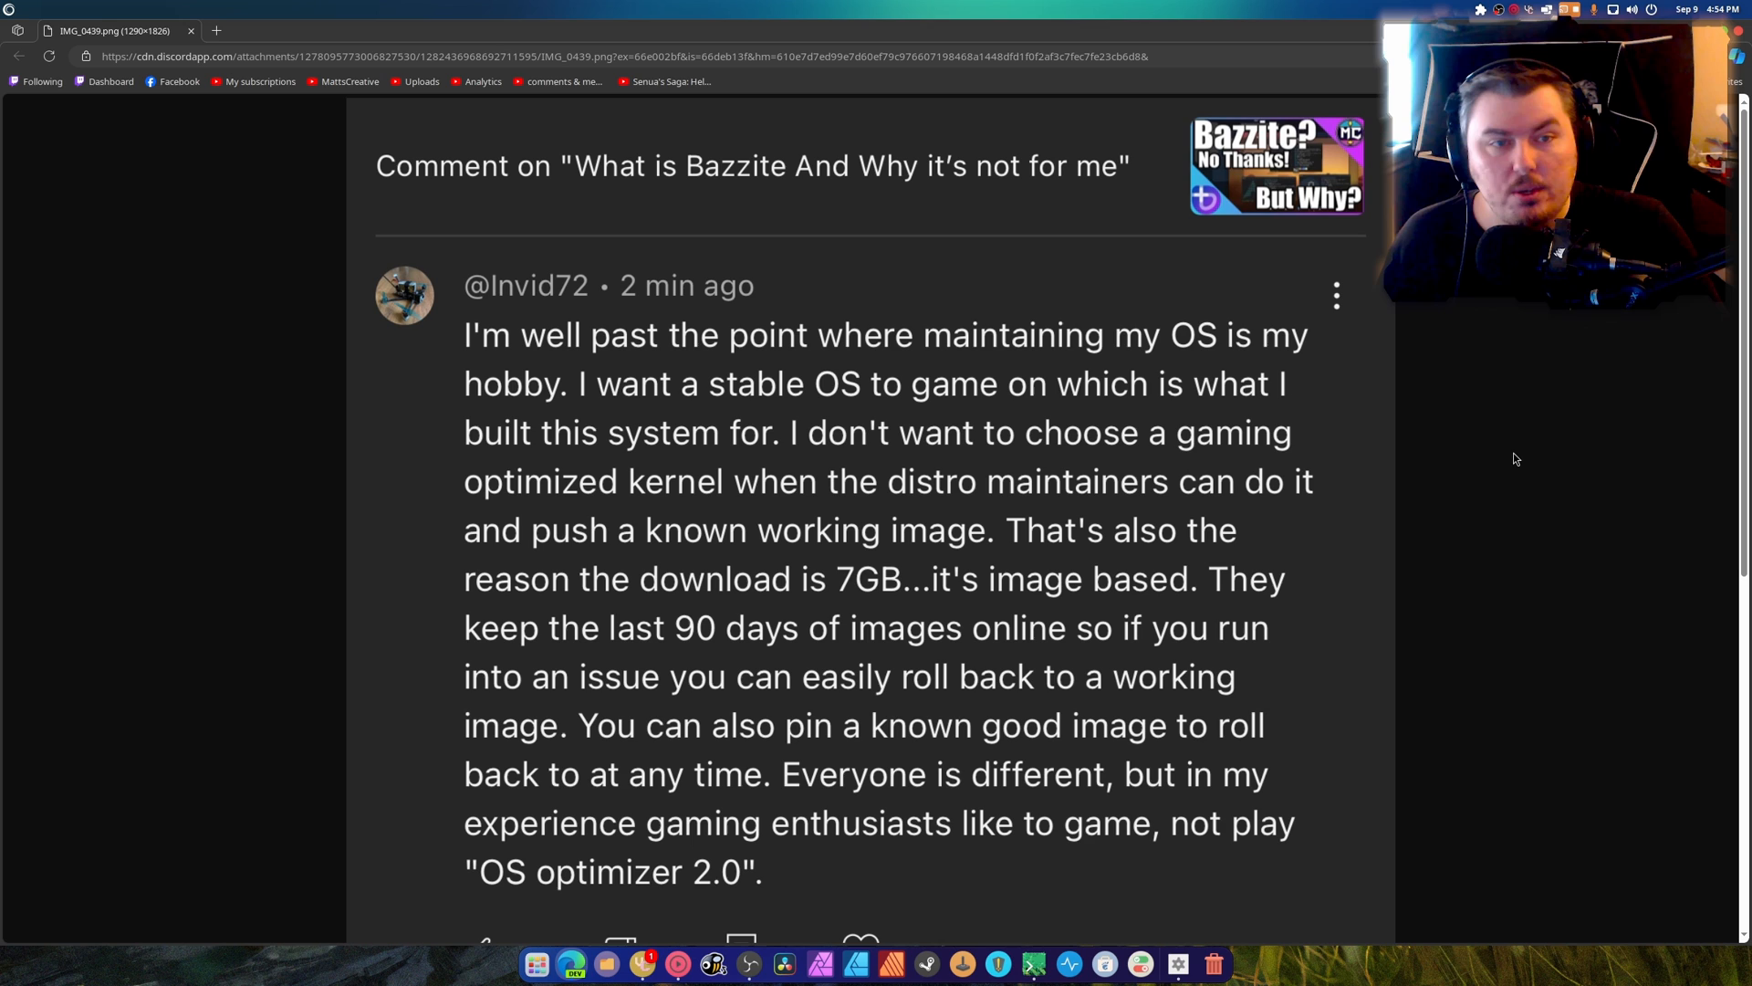
pyautogui.moveTo(1489, 559)
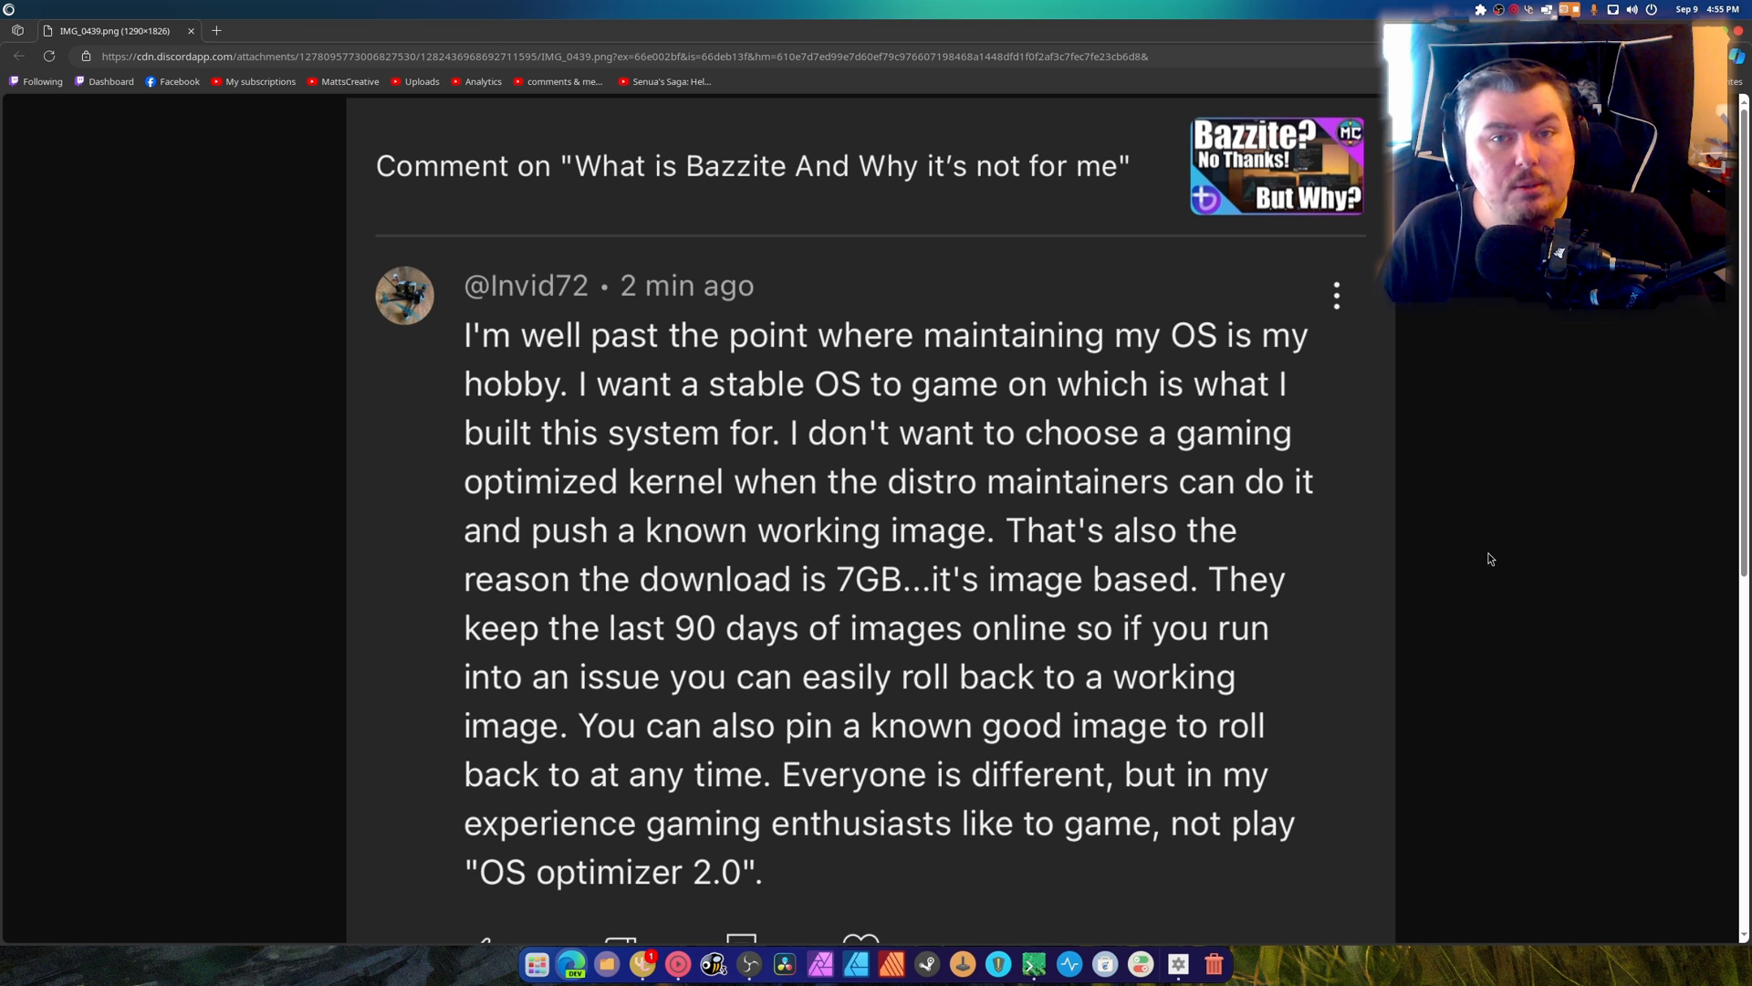
pyautogui.scroll(-3)
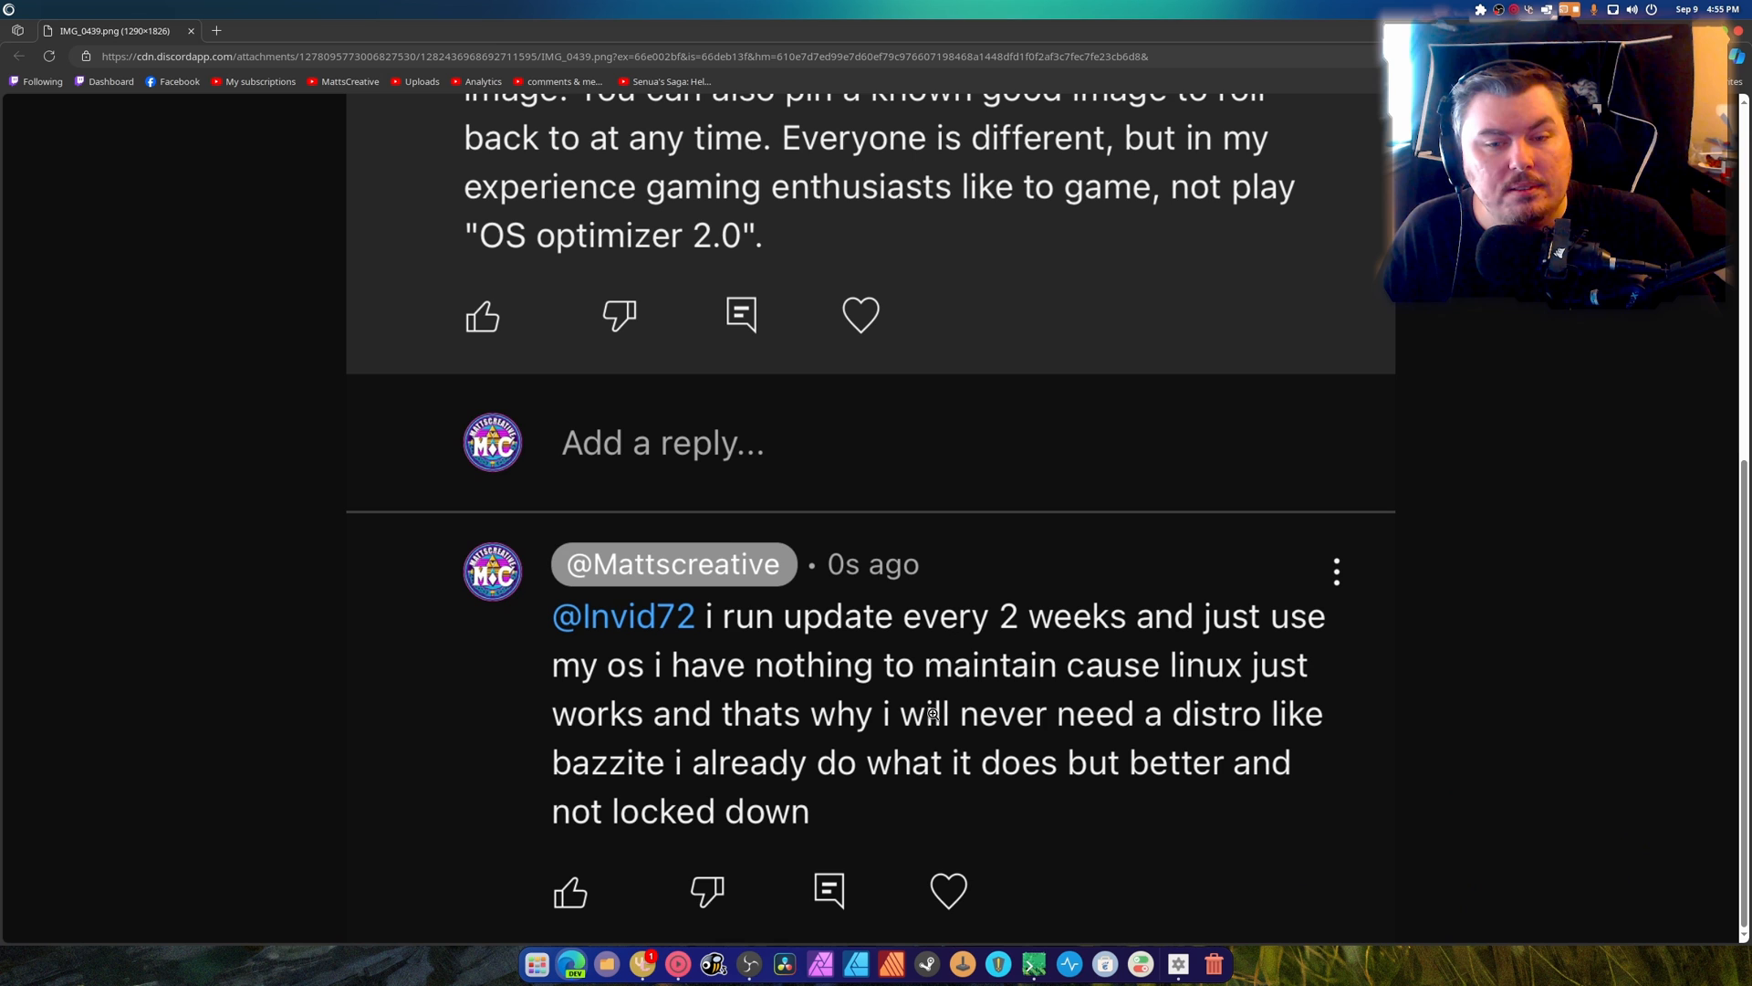
pyautogui.moveTo(1403, 814)
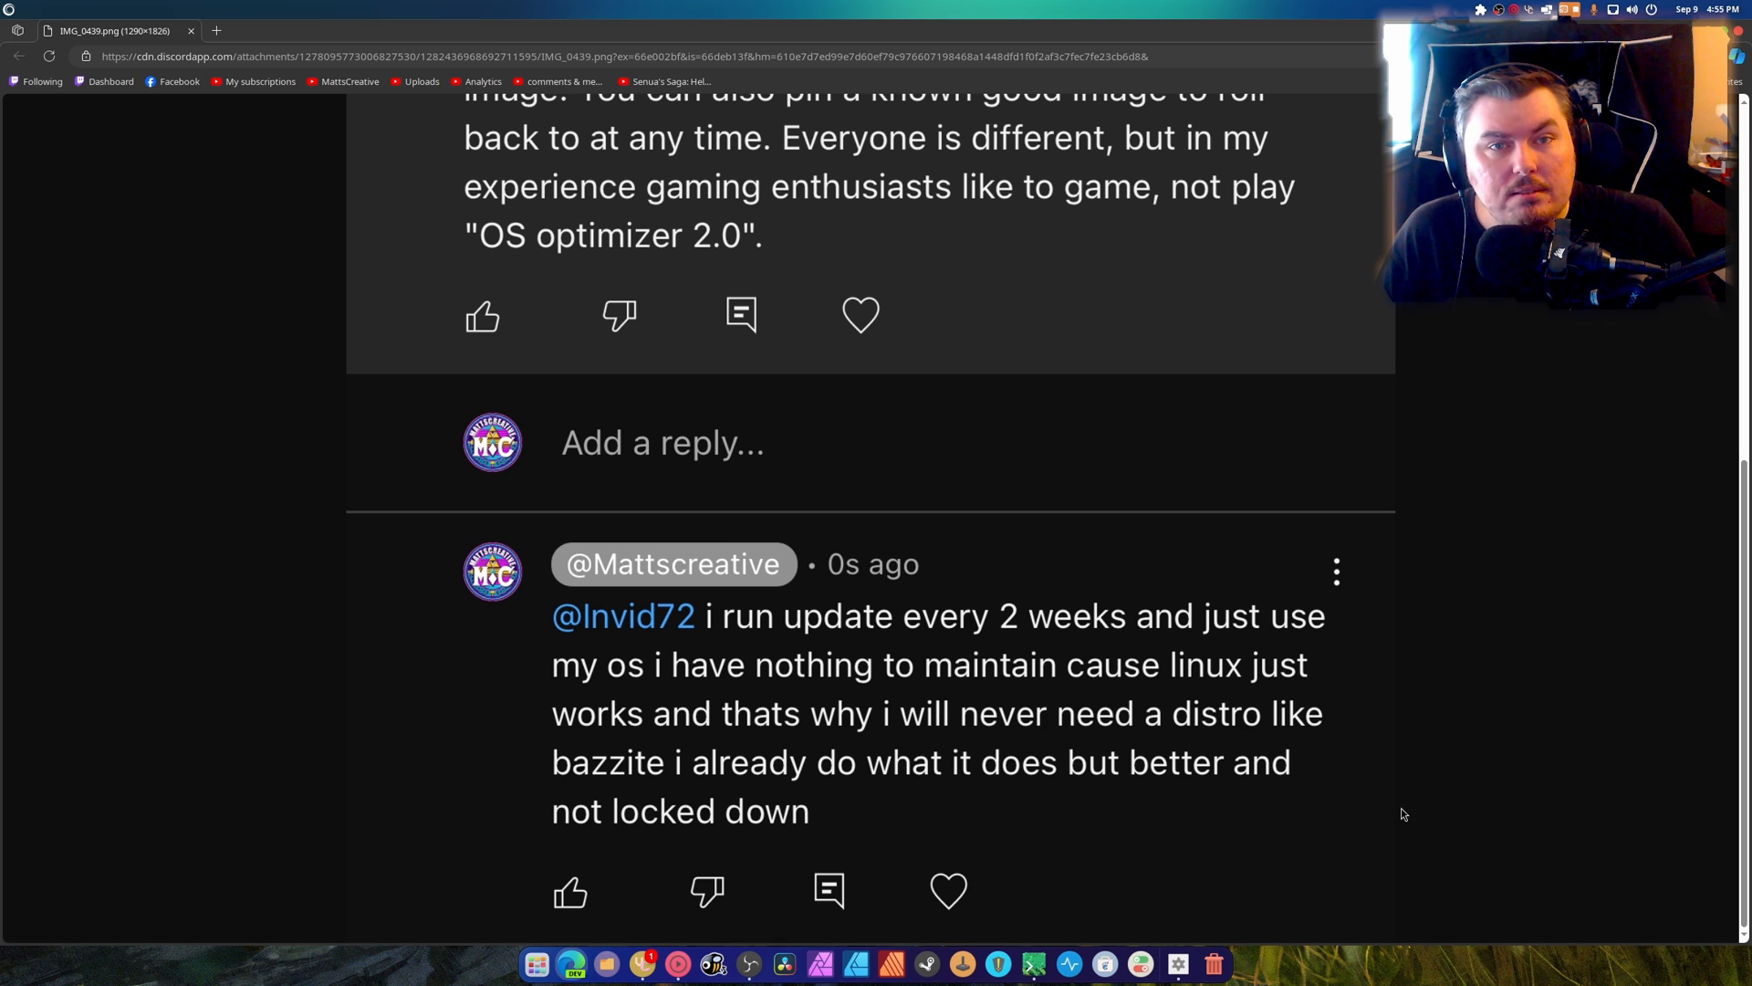
pyautogui.moveTo(1721, 36)
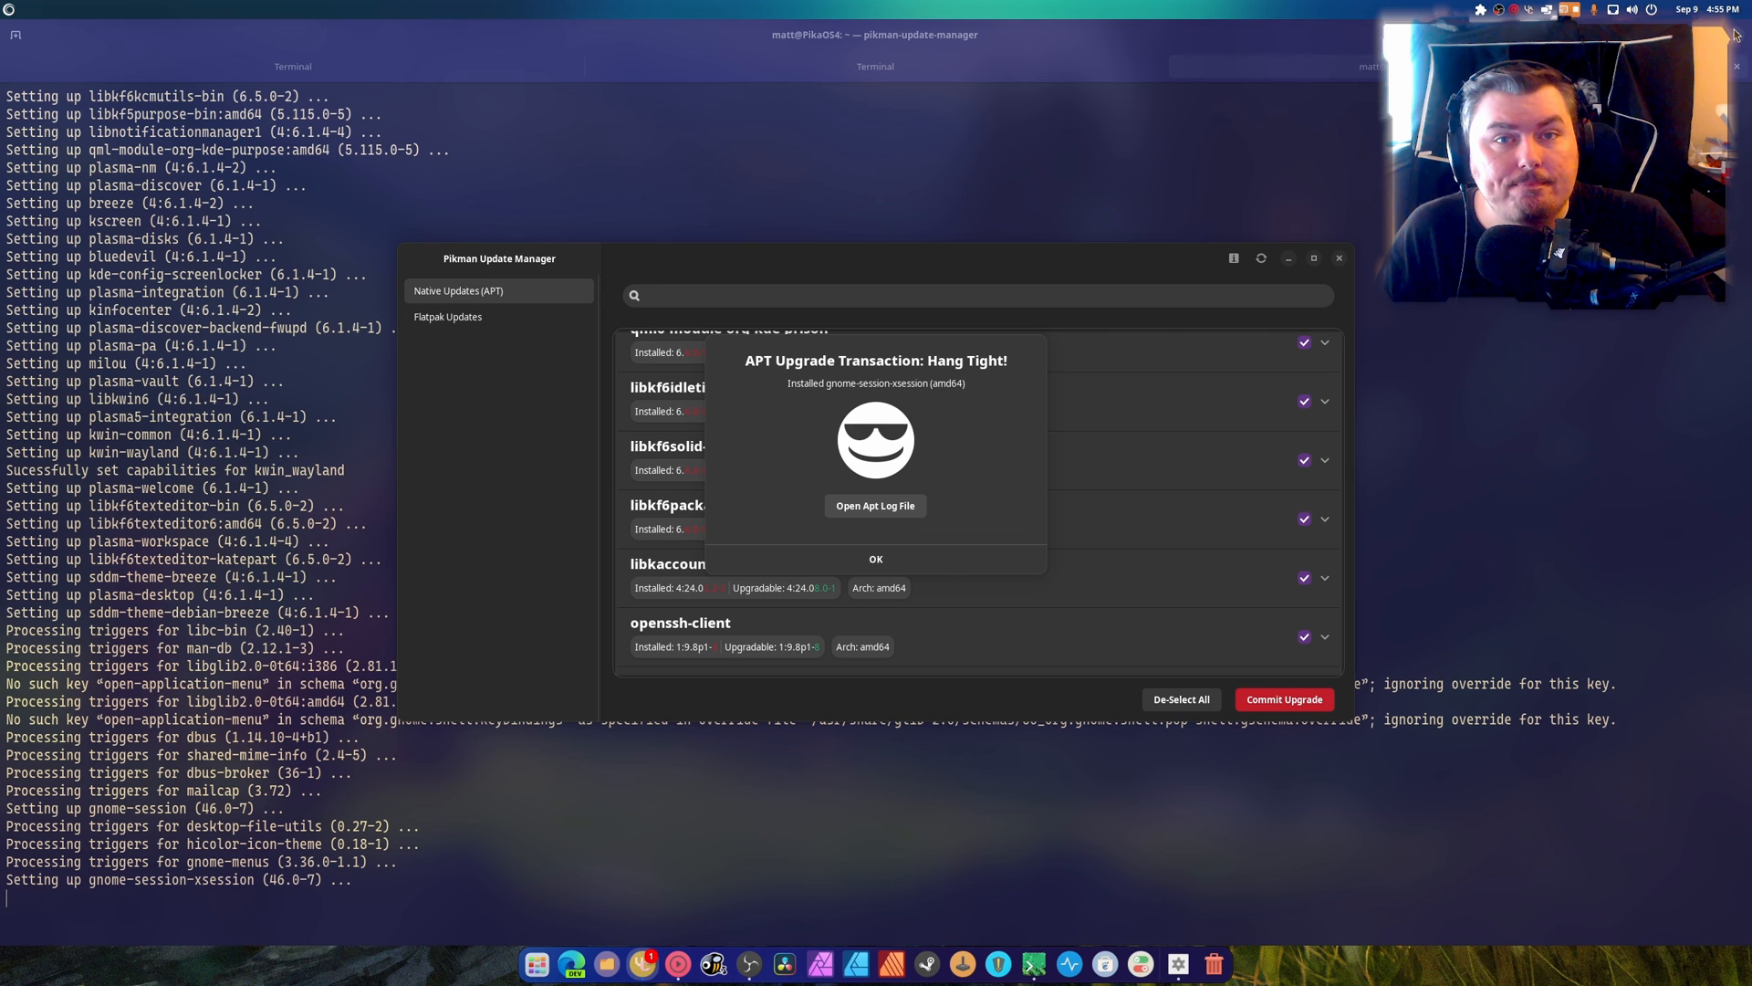
# - Dismiss the finished APT Upgrade Transaction notice so all native packages report up to date
pyautogui.click(874, 558)
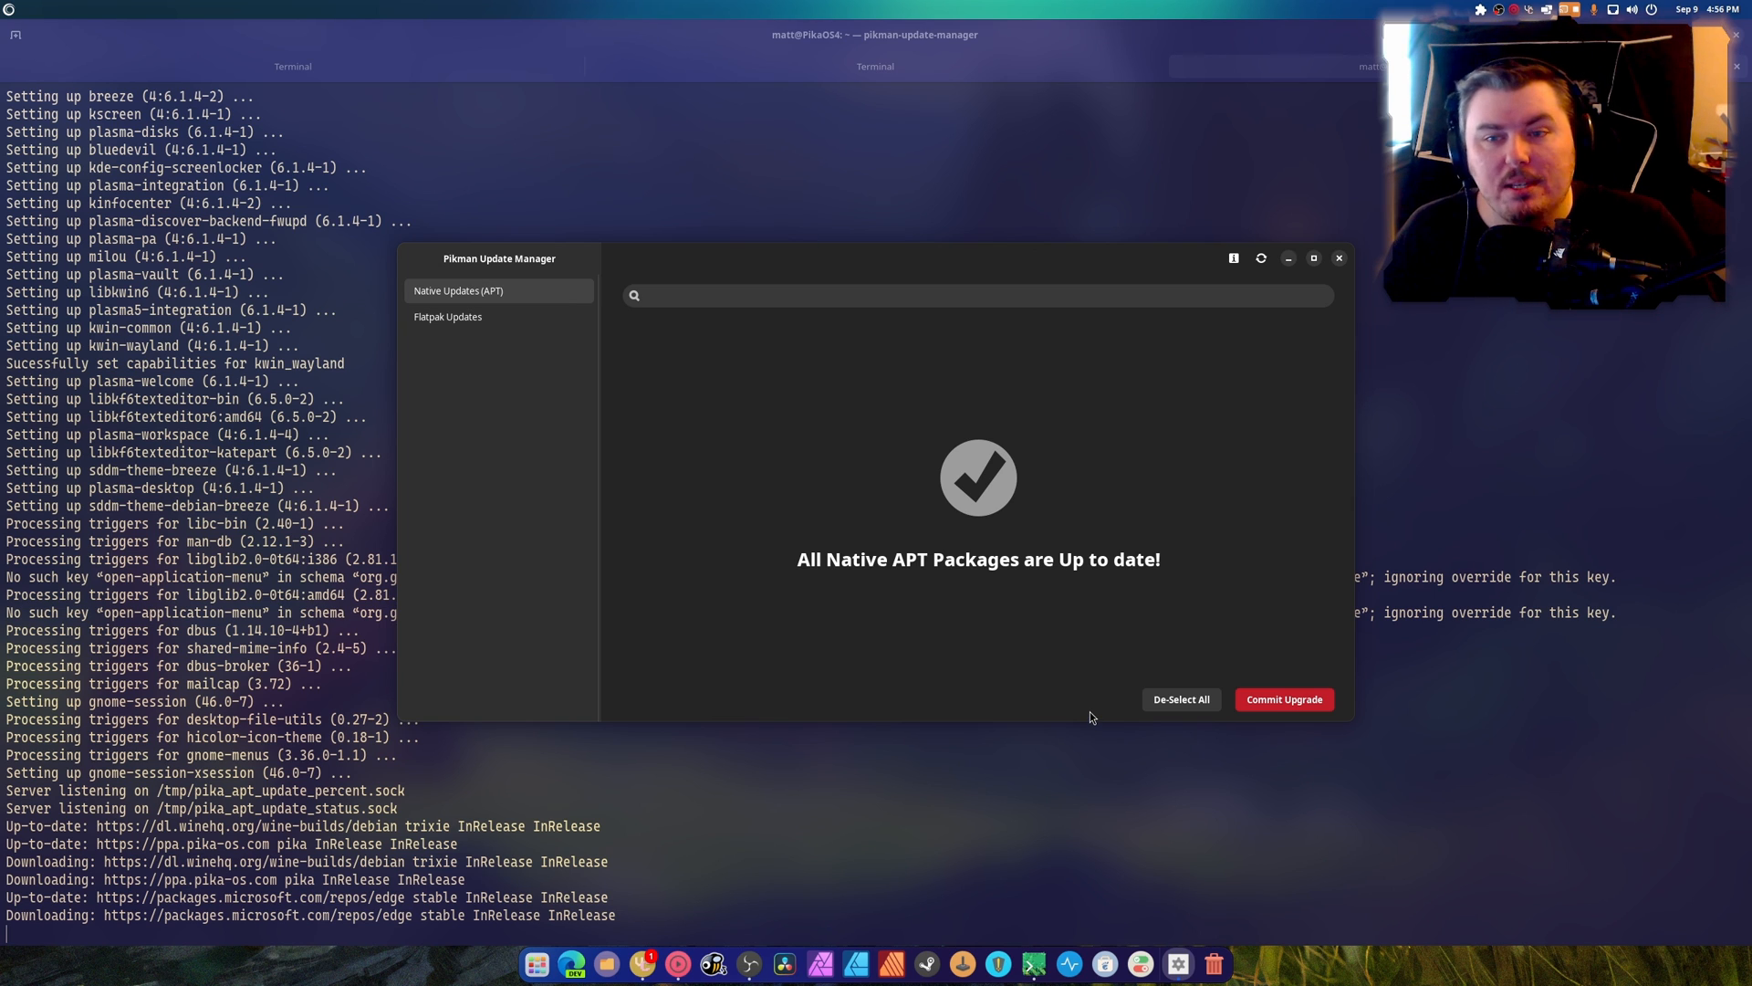
pyautogui.moveTo(909, 276)
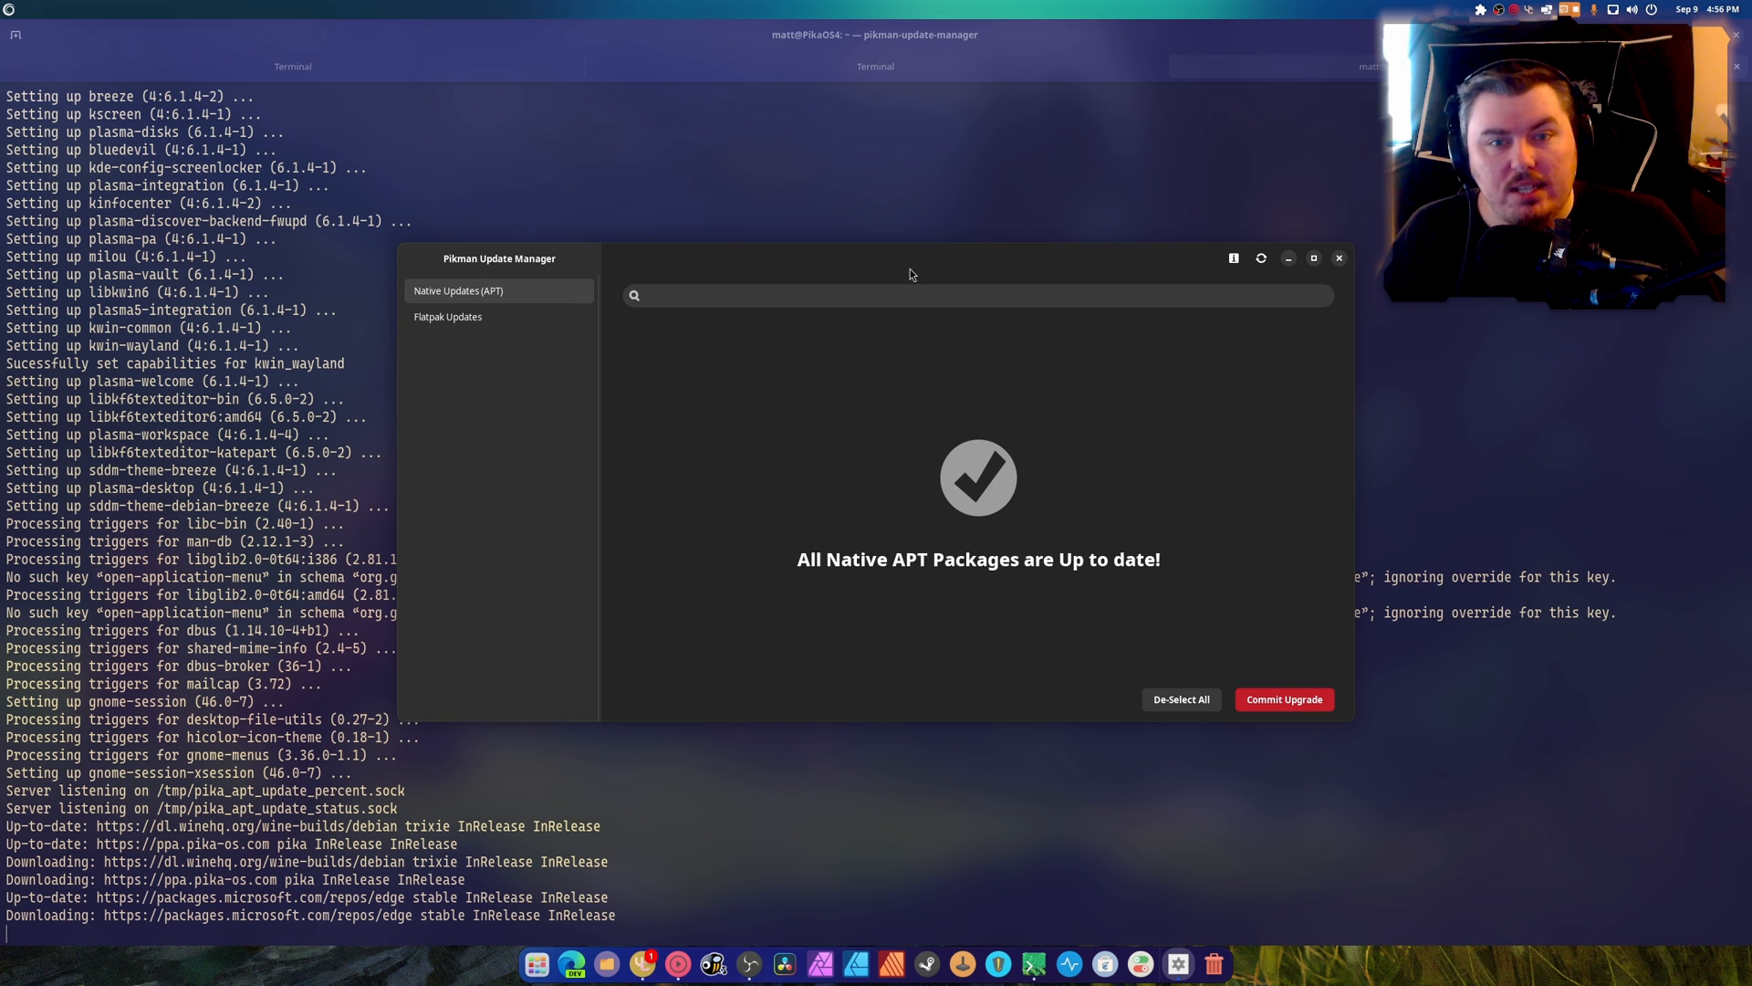